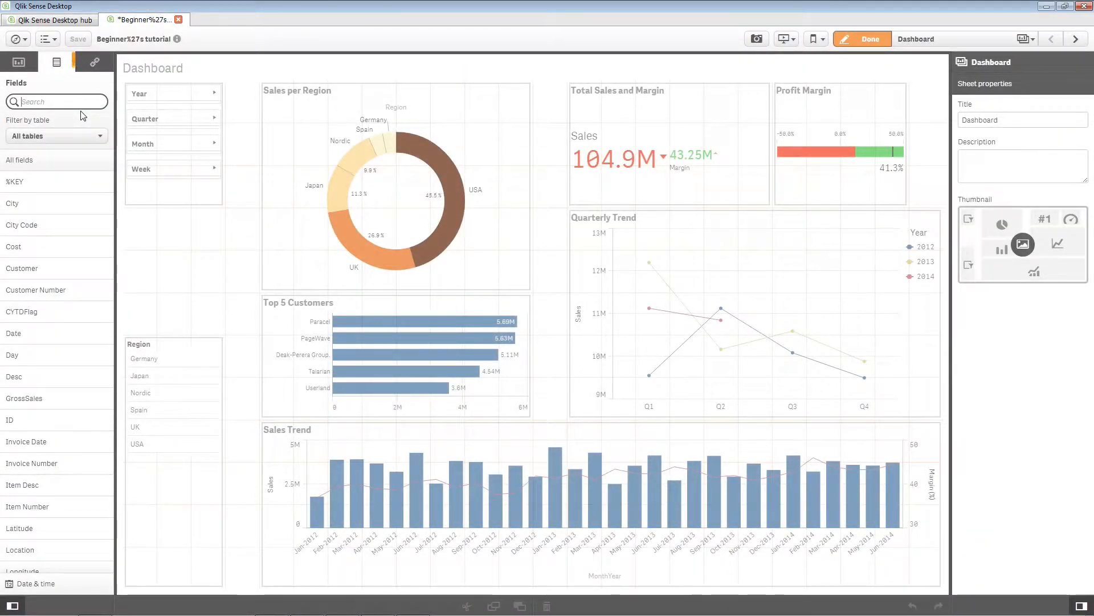
Step: Filter the Fields panel with 'Pr' to bring up Product Type's details
{"action": "left_click", "coordinate": [55, 62]}
{"action": "type", "text": "Pr"}
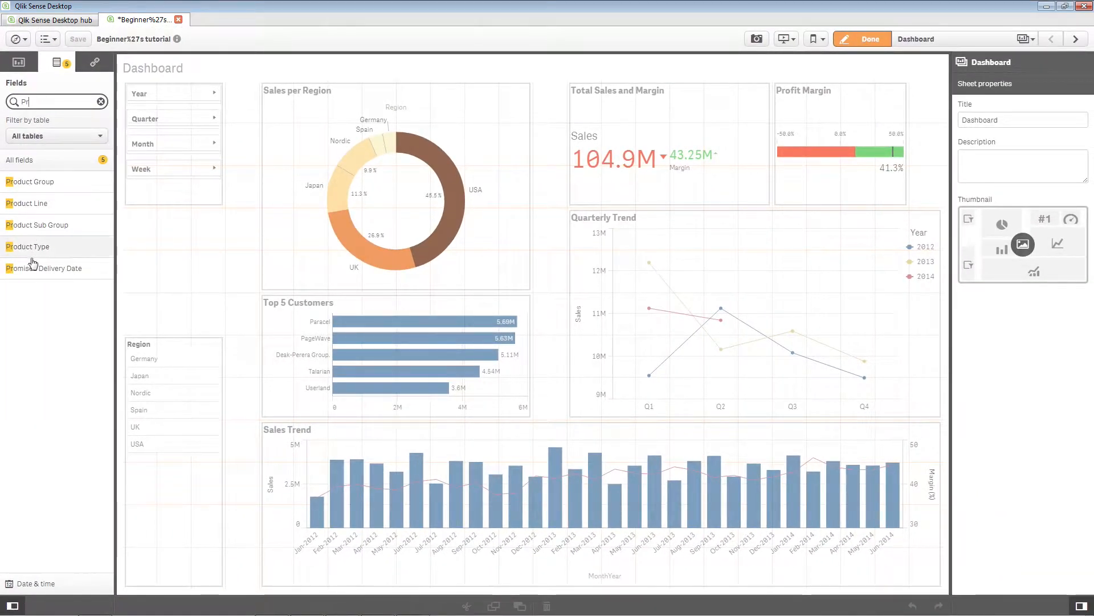
{"action": "mouse_move", "coordinate": [28, 246]}
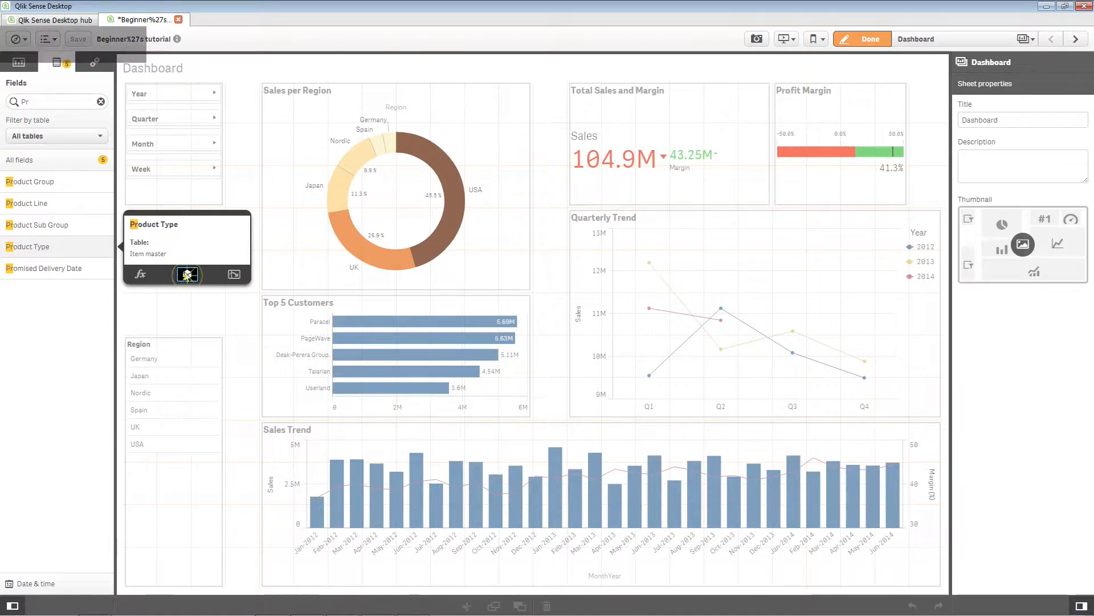
Step: Save the Product Type field as master dimension 'Product Type Master Item'
{"action": "left_click", "coordinate": [186, 273]}
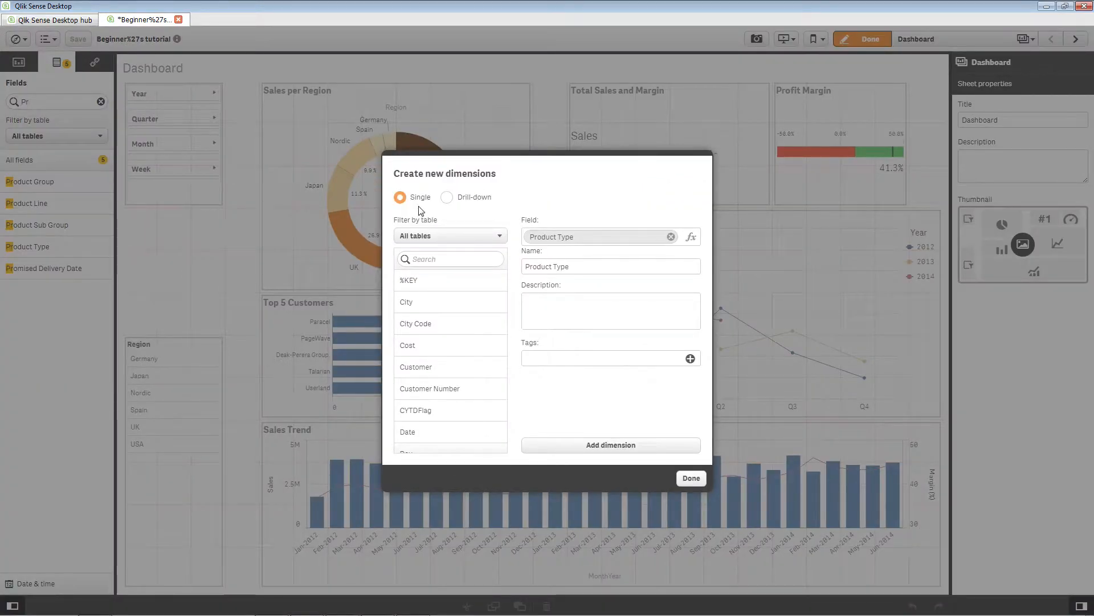
{"action": "mouse_move", "coordinate": [485, 203]}
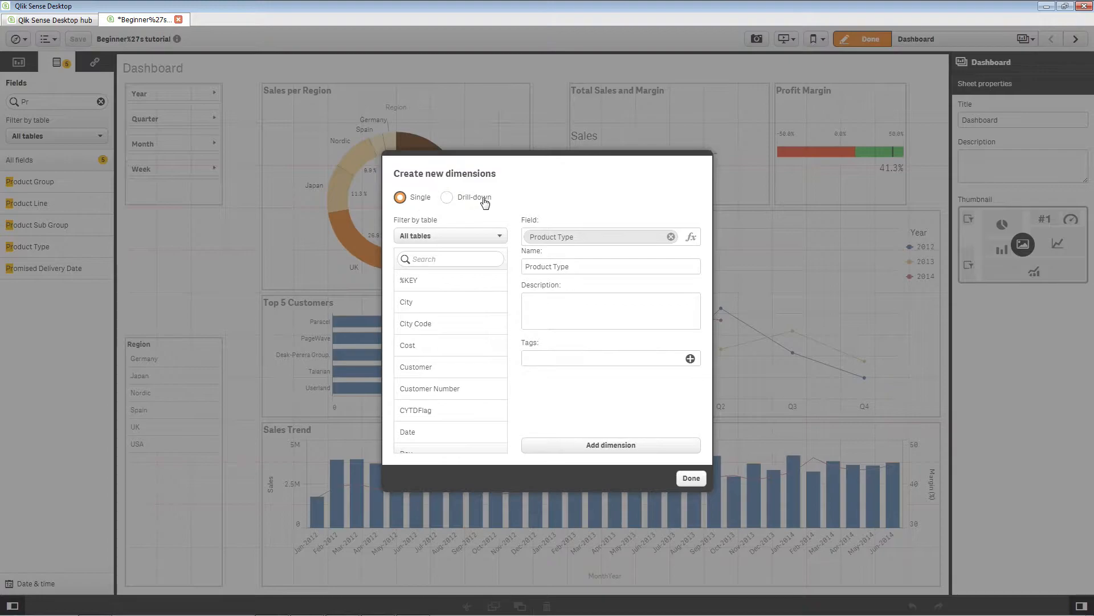
{"action": "mouse_move", "coordinate": [419, 202]}
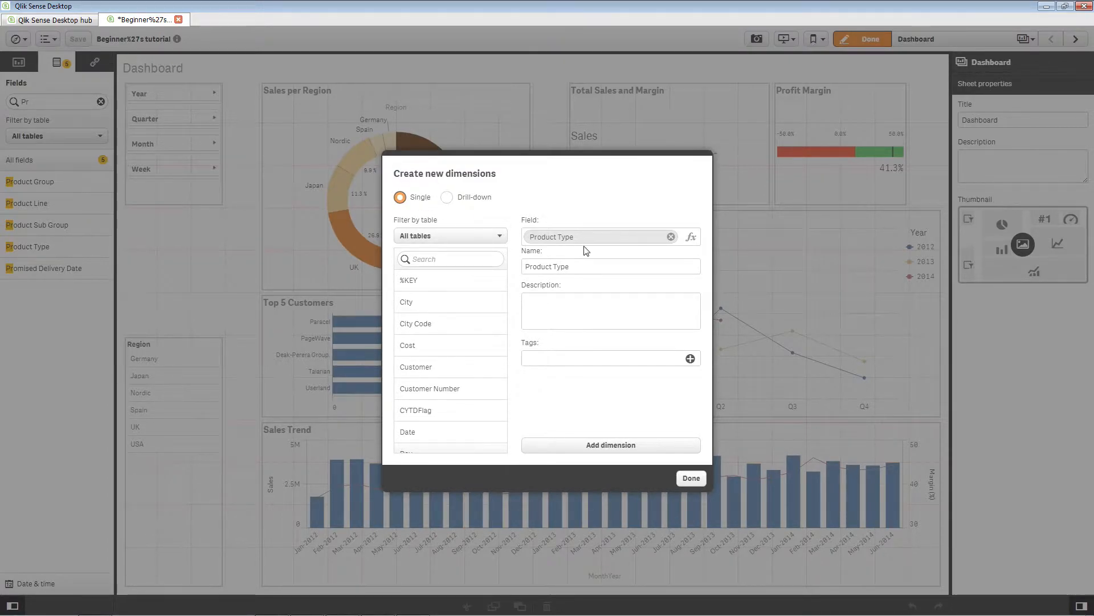
{"action": "mouse_move", "coordinate": [544, 283]}
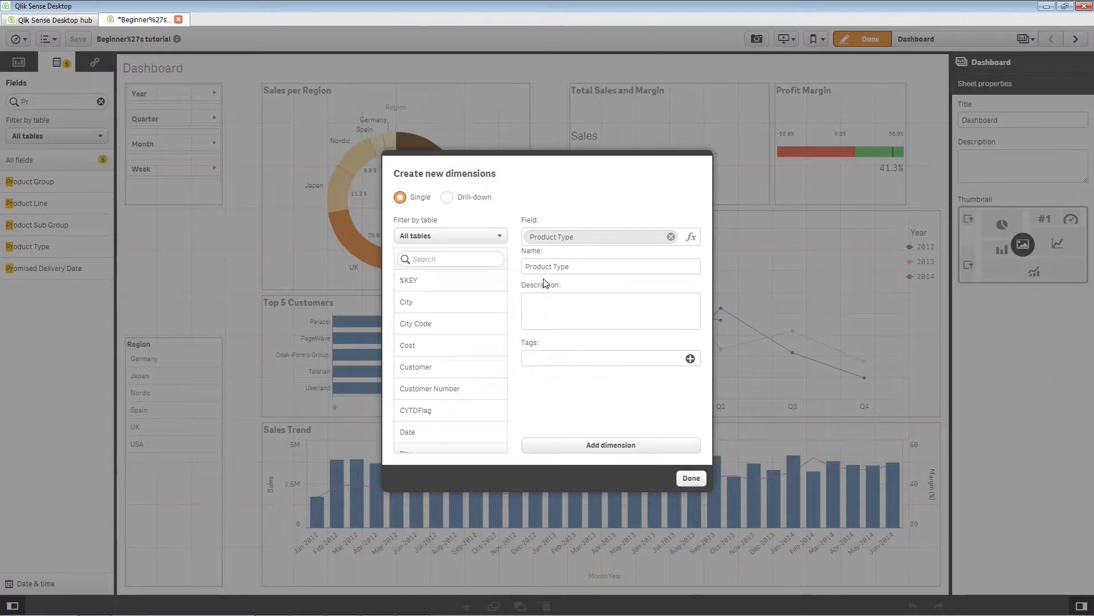
{"action": "mouse_move", "coordinate": [572, 280]}
{"action": "type", "text": " Maste"}
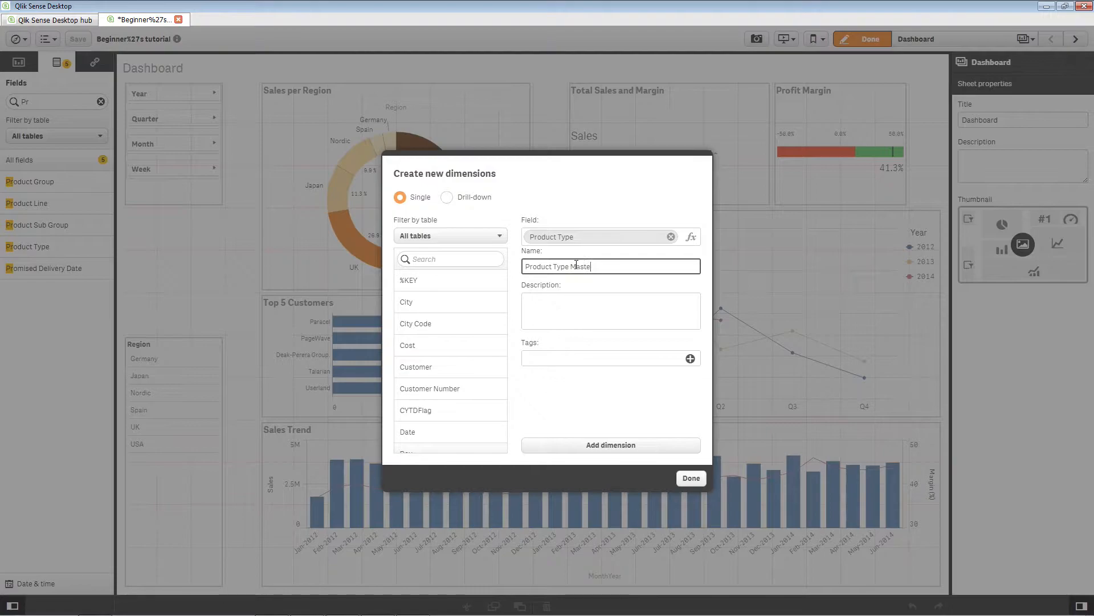
{"action": "type", "text": "items"}
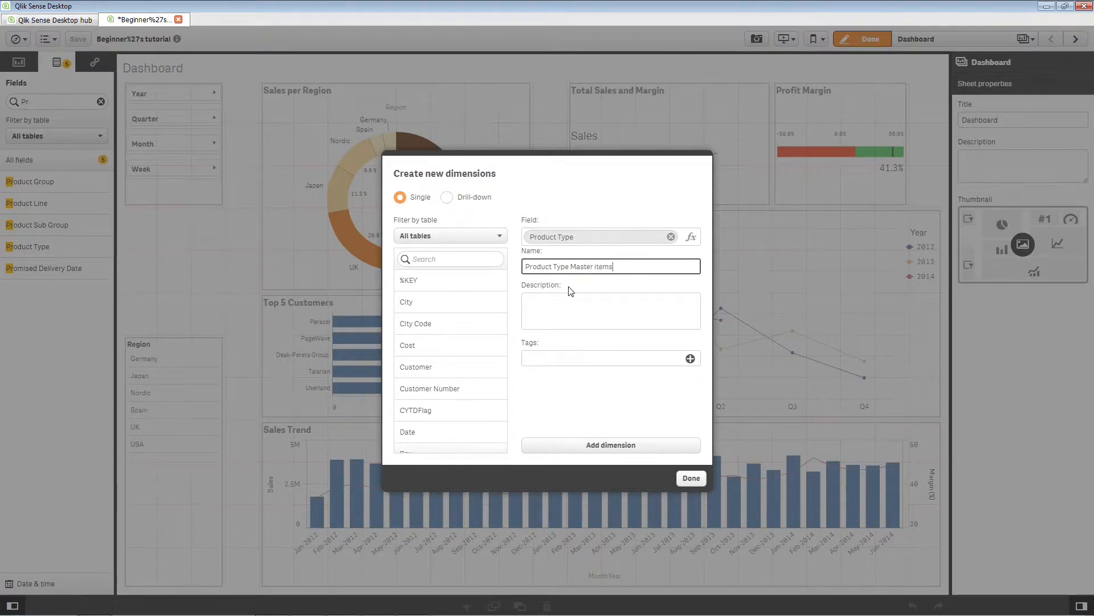
{"action": "mouse_move", "coordinate": [535, 349]}
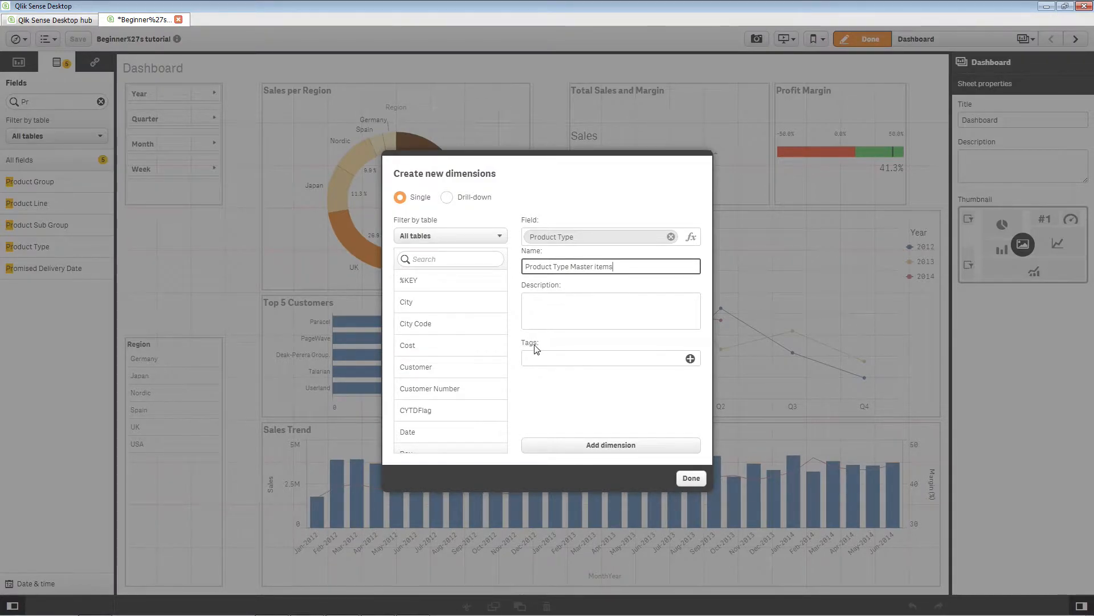
{"action": "left_click", "coordinate": [610, 445]}
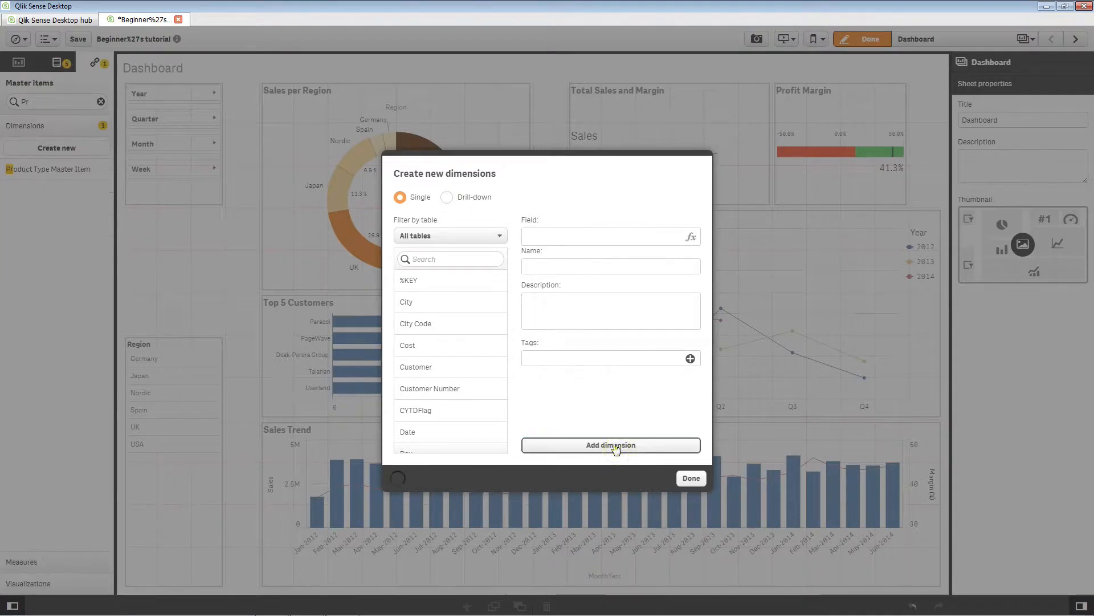
{"action": "left_click", "coordinate": [610, 444]}
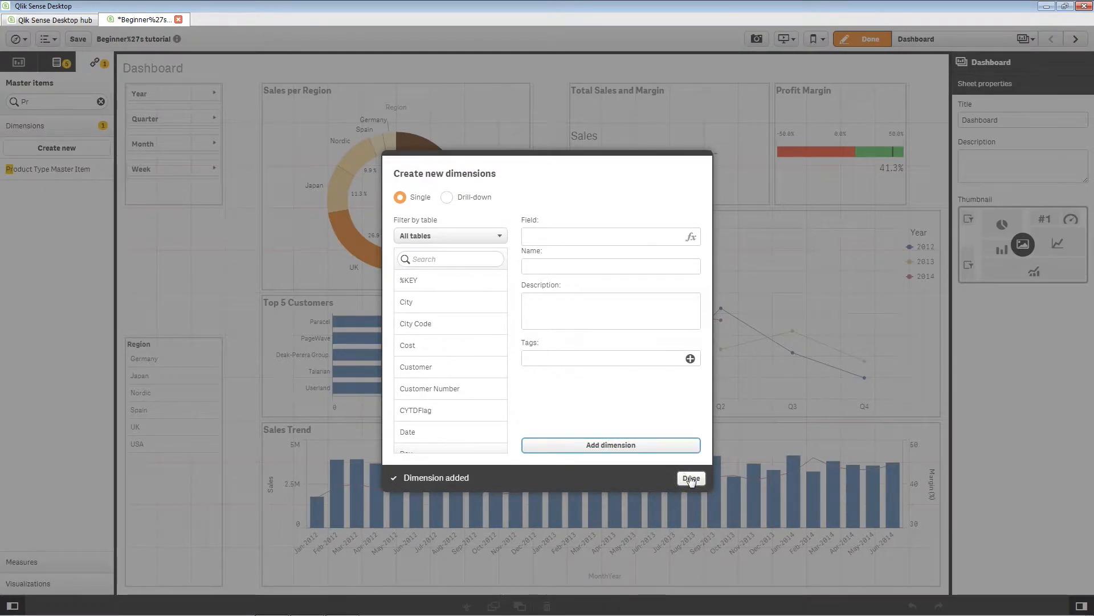
{"action": "left_click", "coordinate": [690, 478]}
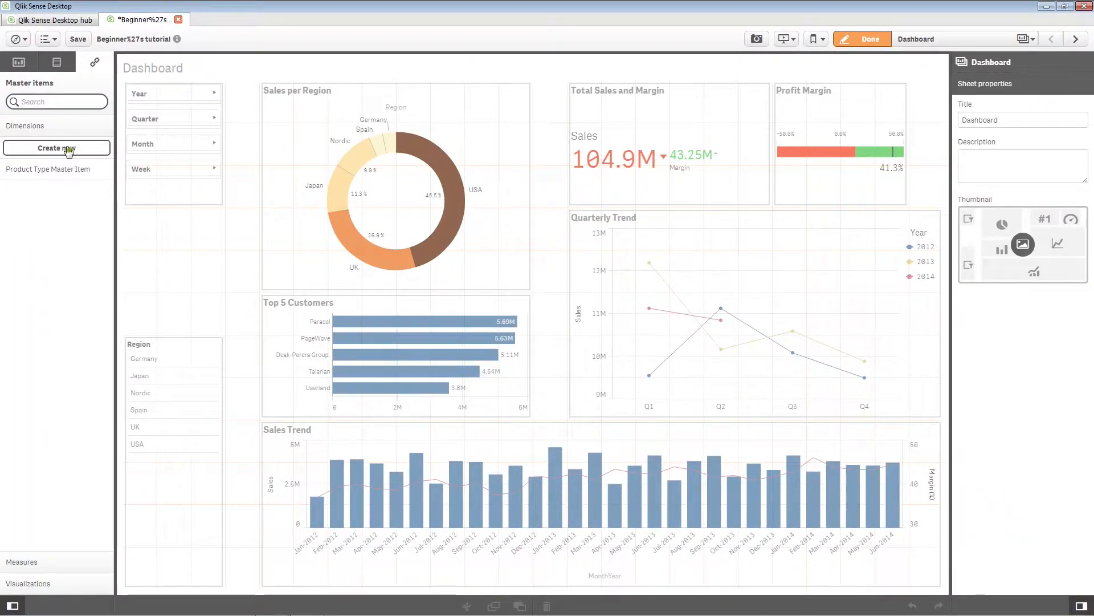
Step: Start a new master dimension from Master items > Dimensions
{"action": "left_click", "coordinate": [57, 148]}
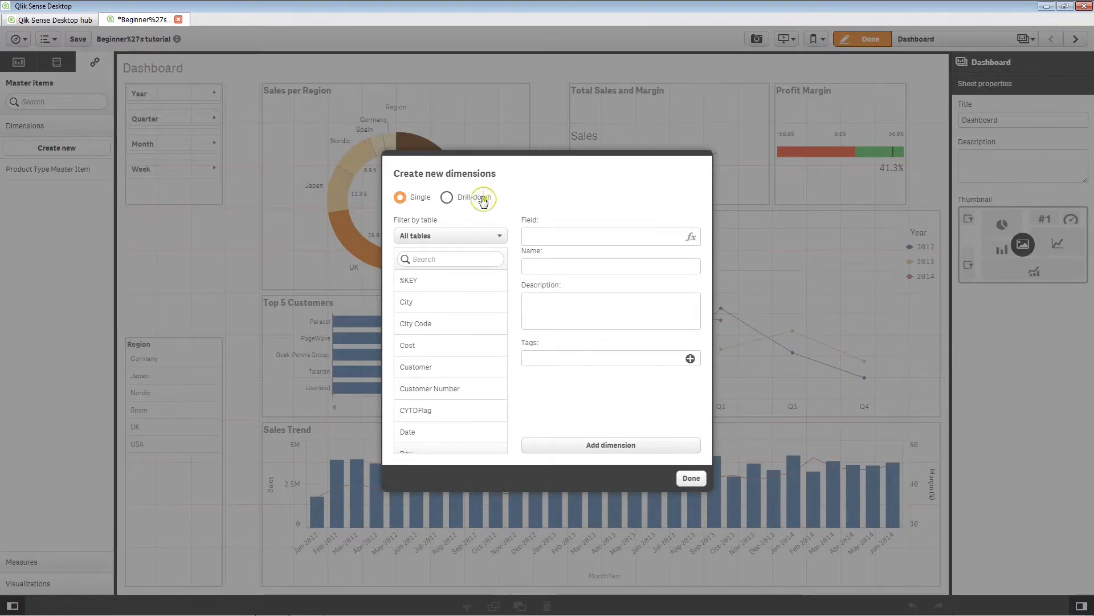
Step: Make the dimension a drill-down over Region, Customer and City
{"action": "left_click", "coordinate": [446, 197]}
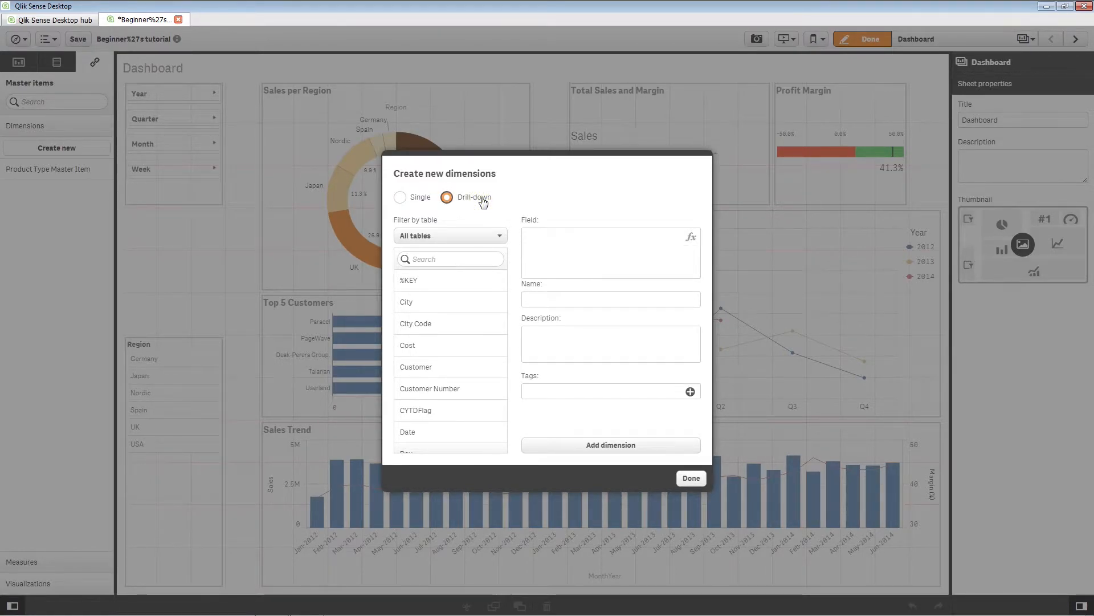
{"action": "type", "text": "re"}
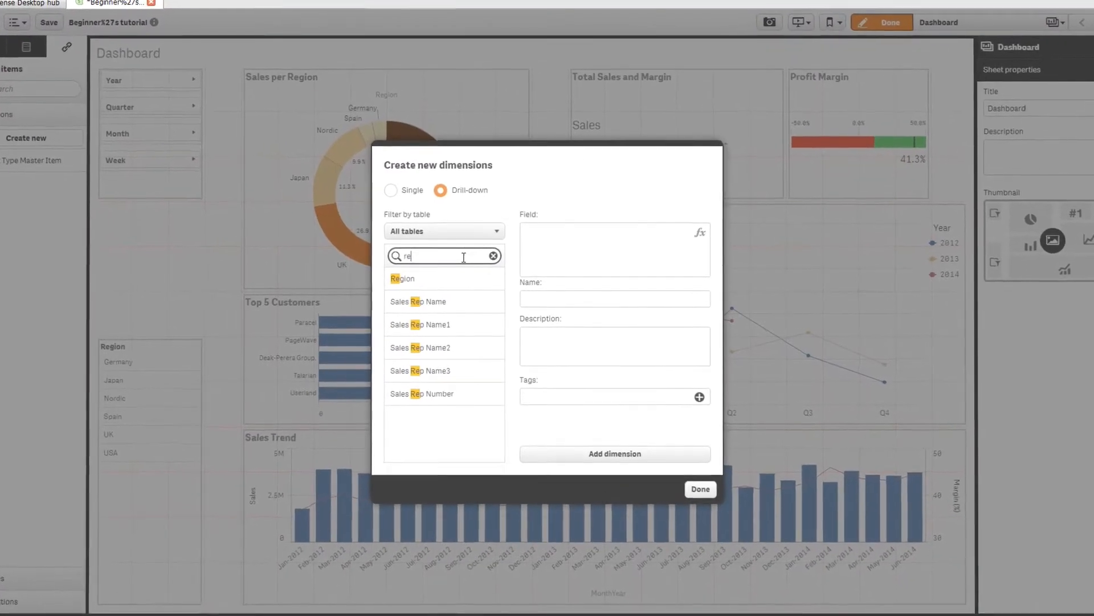
{"action": "left_click", "coordinate": [402, 278]}
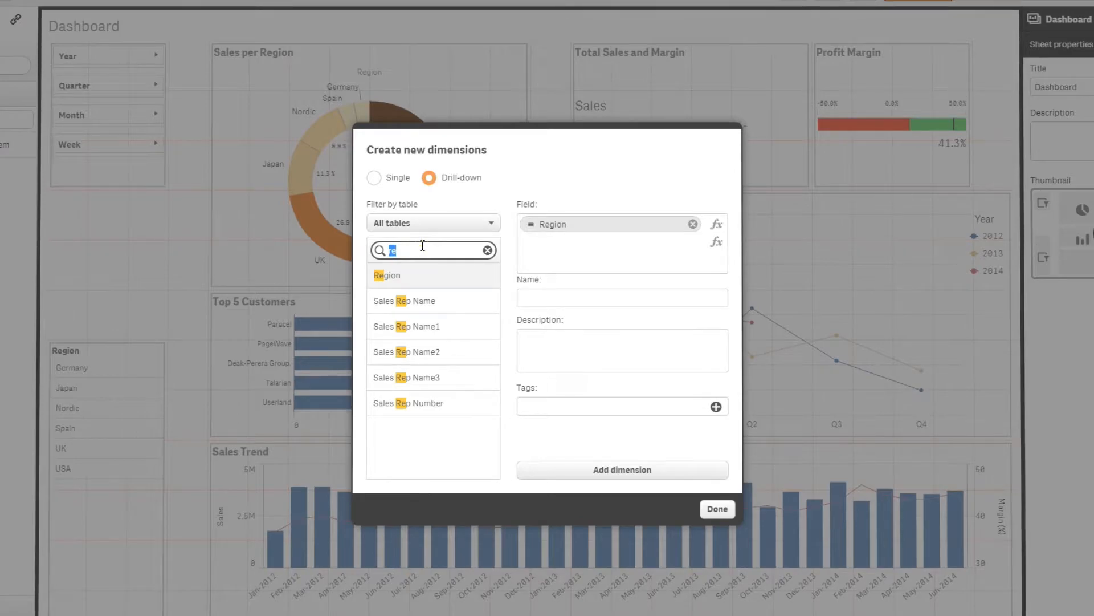
{"action": "type", "text": "cus"}
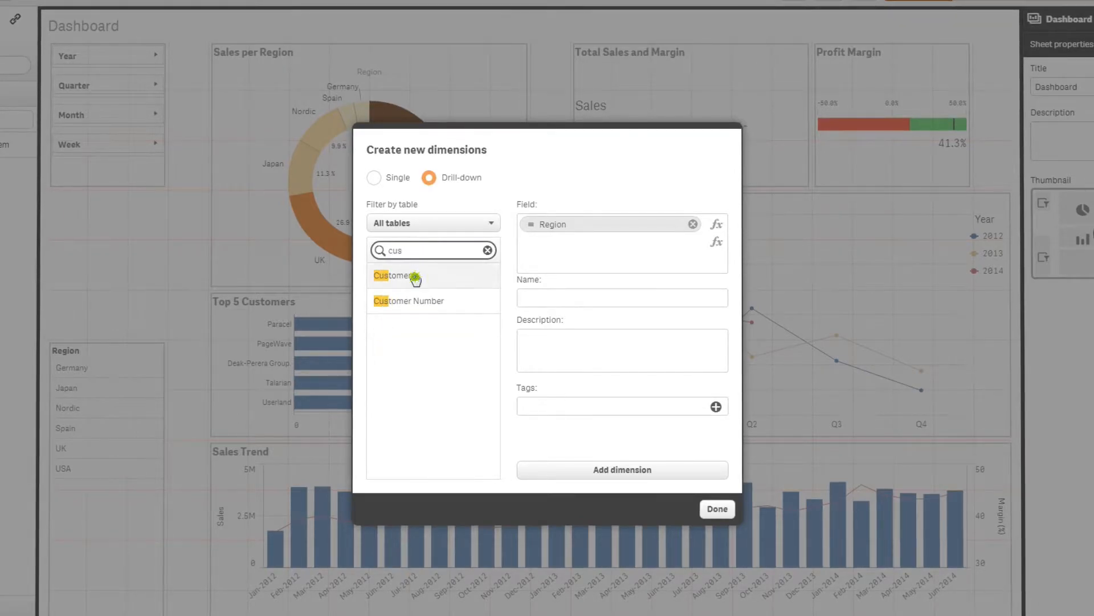
{"action": "left_click", "coordinate": [395, 275]}
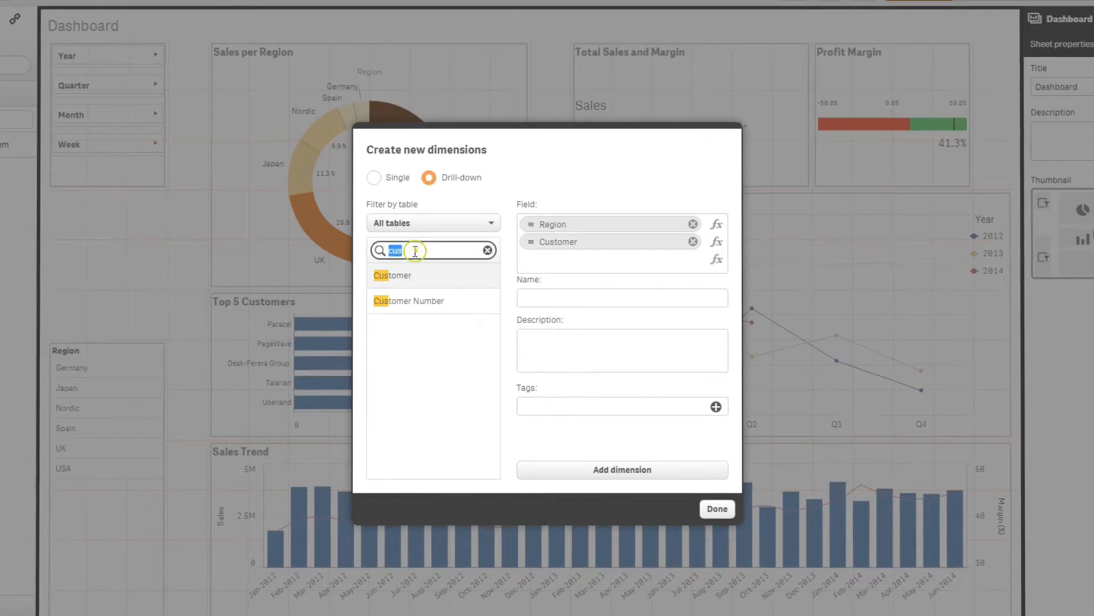
{"action": "type", "text": "City"}
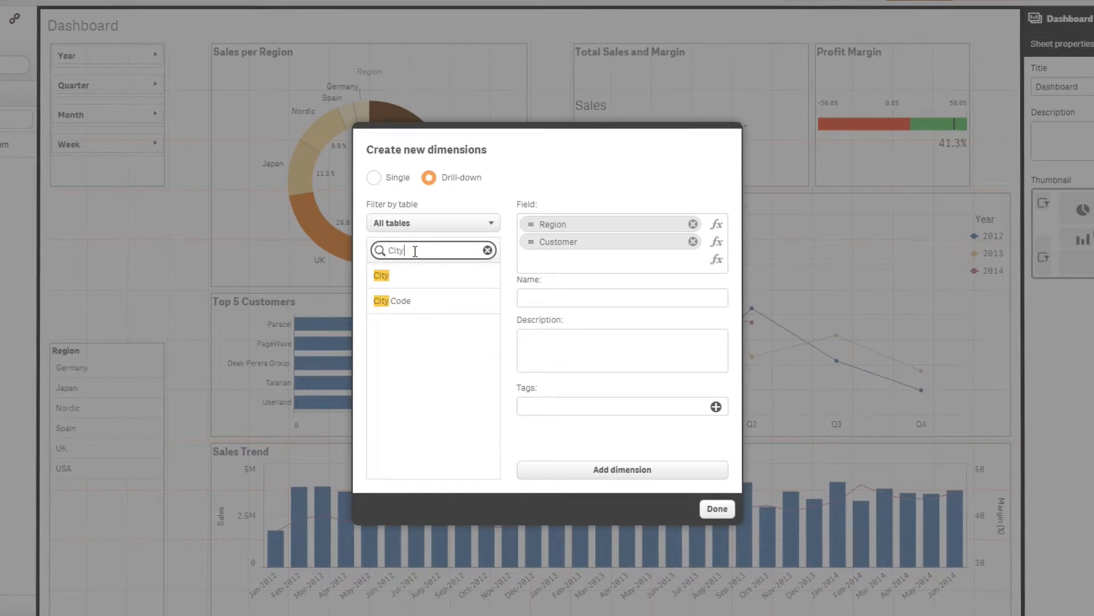
{"action": "left_click", "coordinate": [382, 274]}
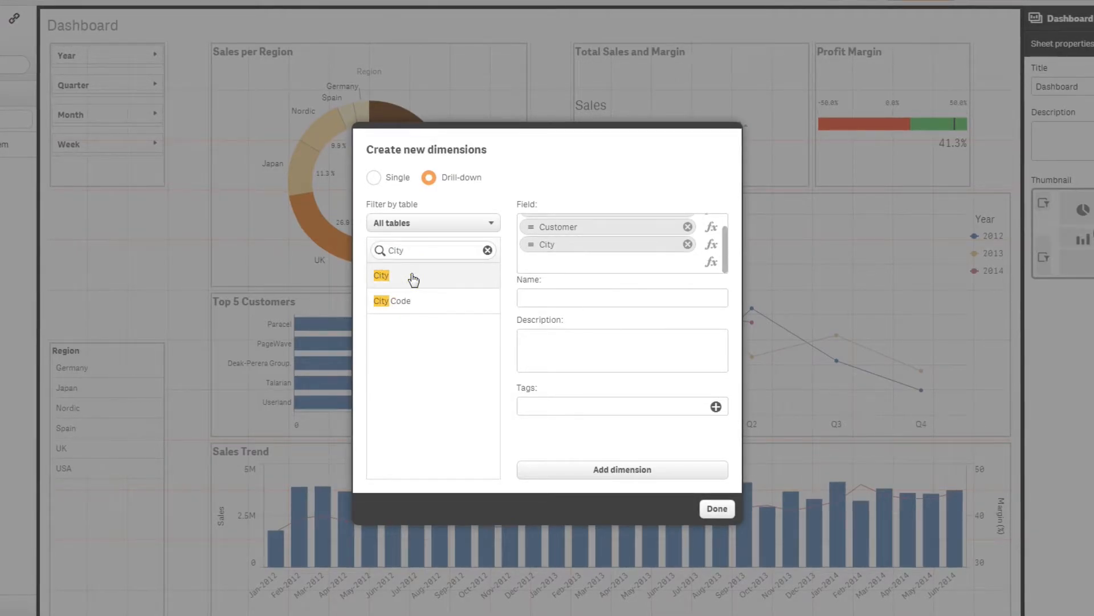
{"action": "left_click", "coordinate": [488, 250]}
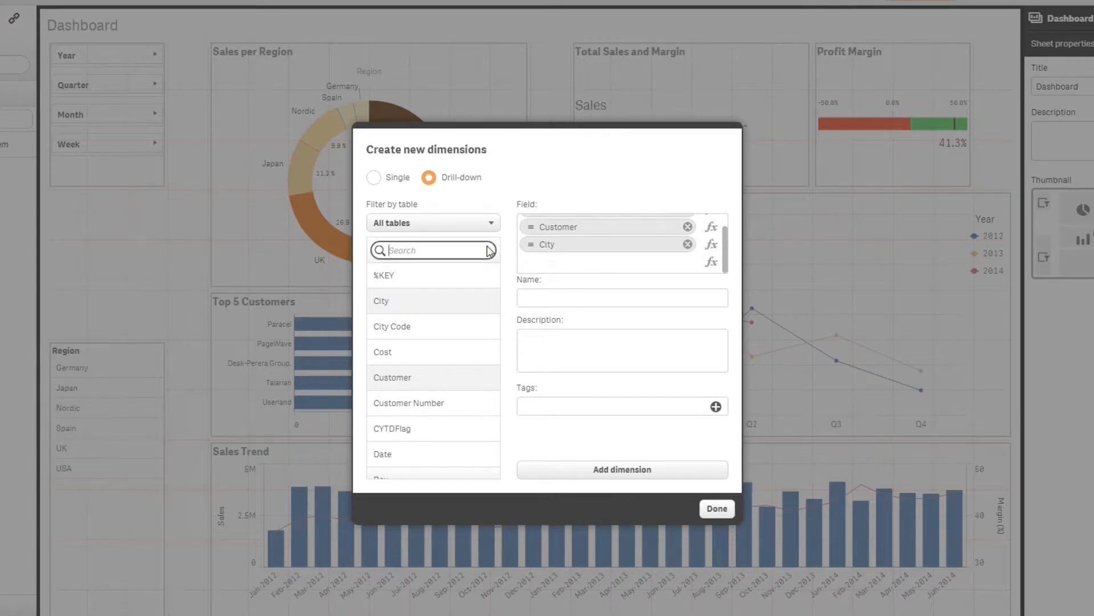
Step: Name it 'Region Customer', describe it as 'Customer for Region', and add it
{"action": "type", "text": "Region"}
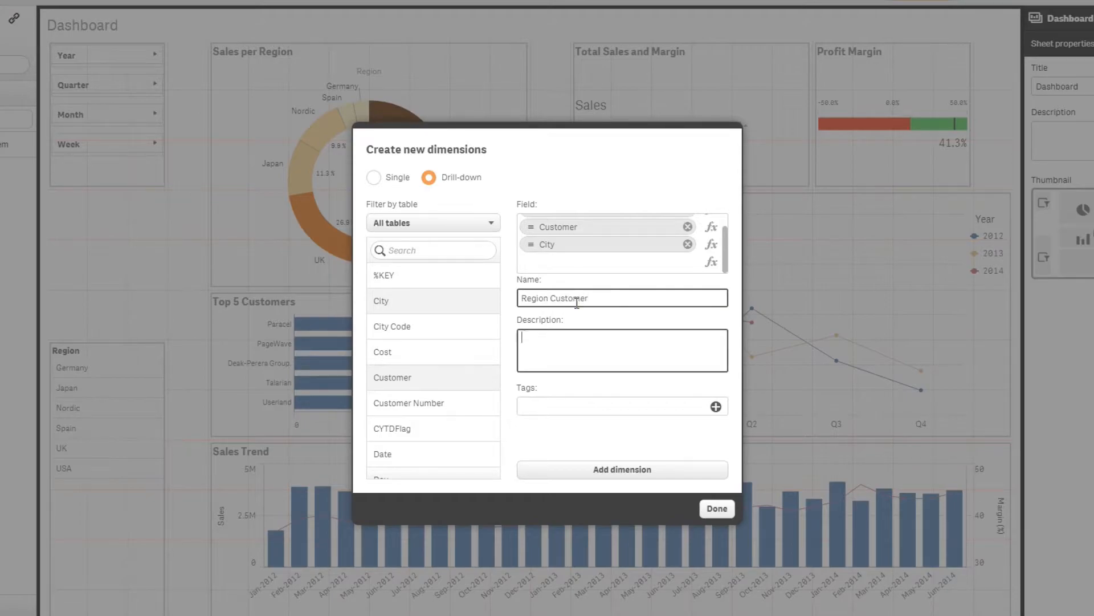
{"action": "type", "text": "Customer for"}
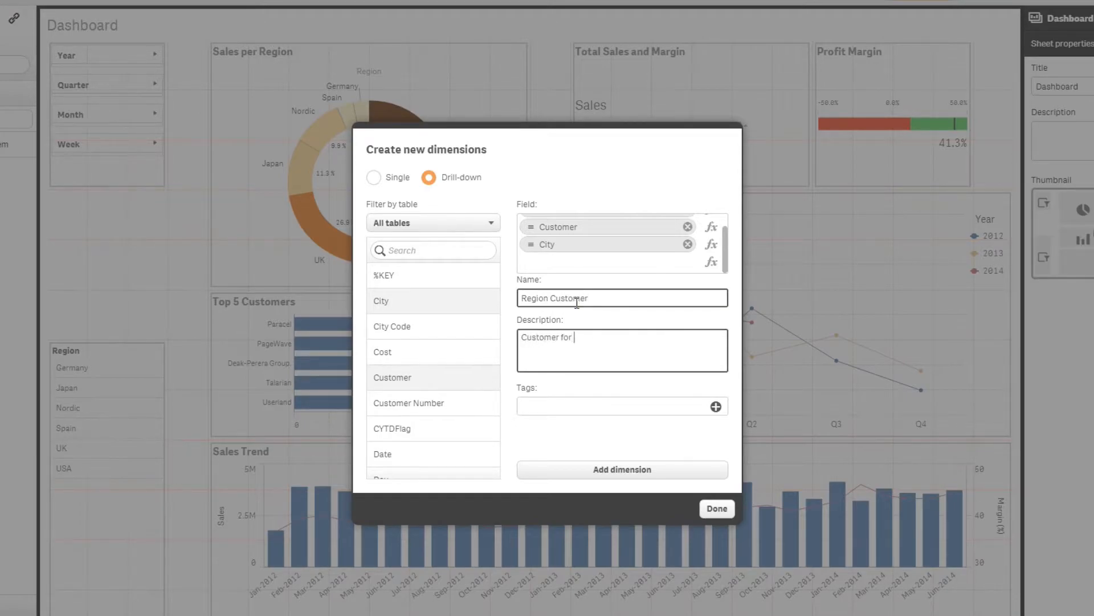
{"action": "type", "text": "Region"}
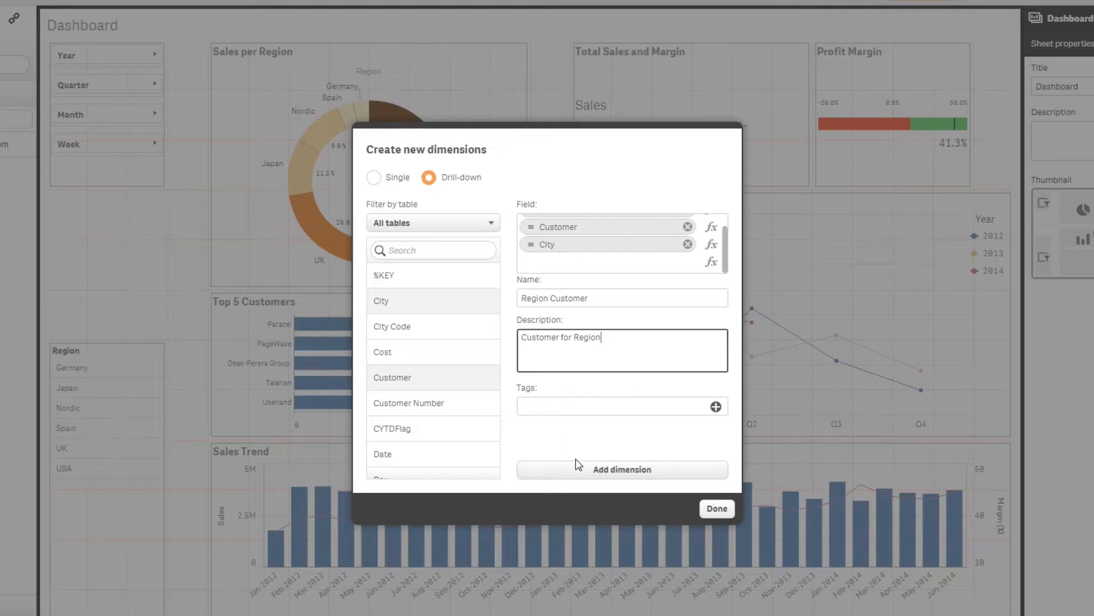
{"action": "left_click", "coordinate": [620, 469]}
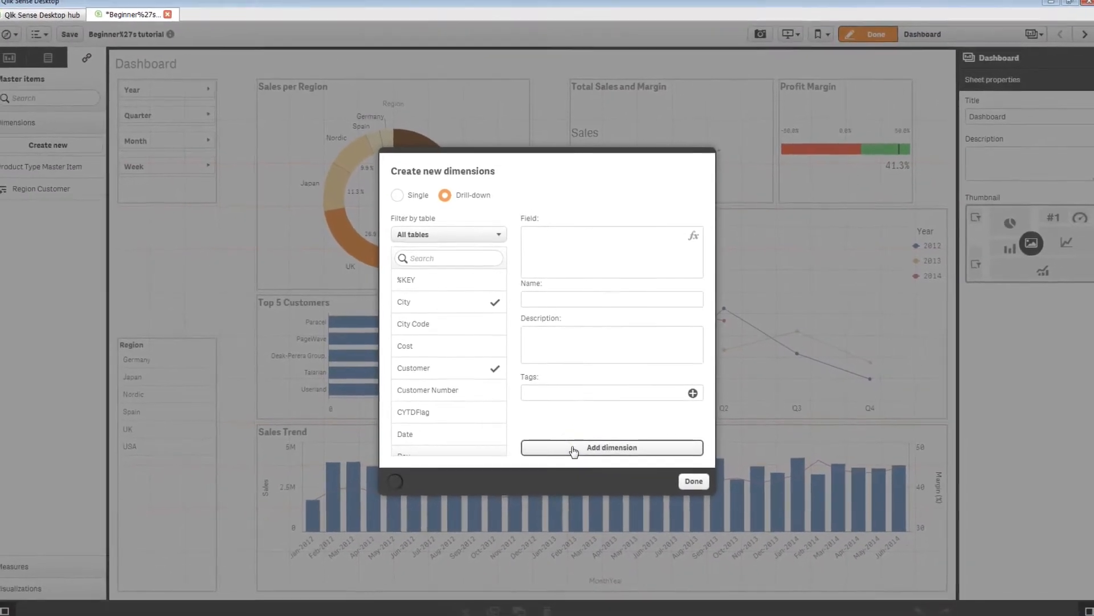
{"action": "left_click", "coordinate": [609, 447]}
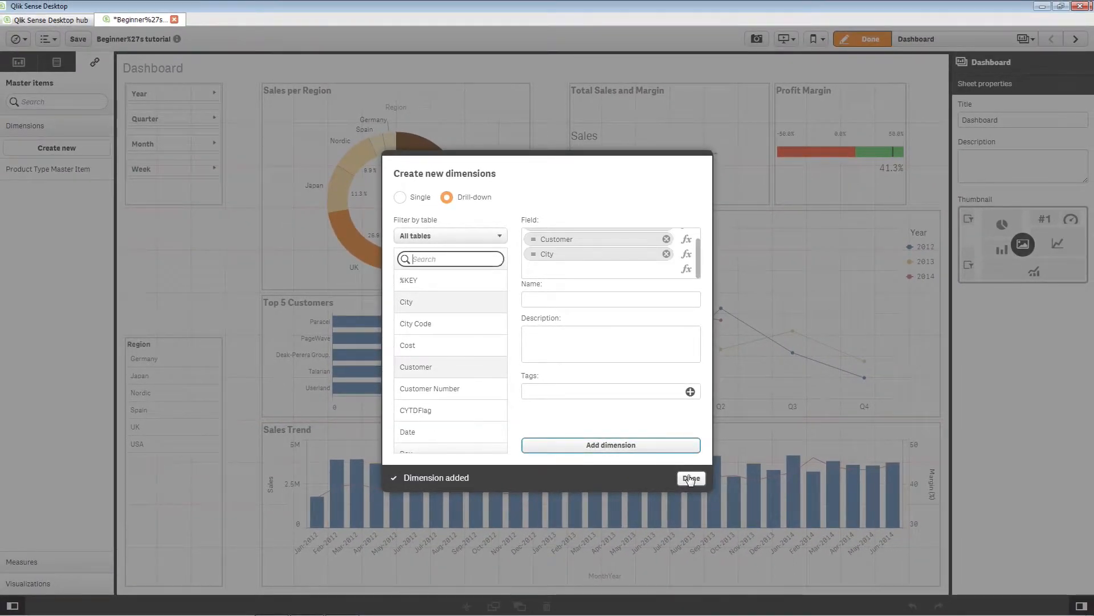
{"action": "left_click", "coordinate": [690, 479]}
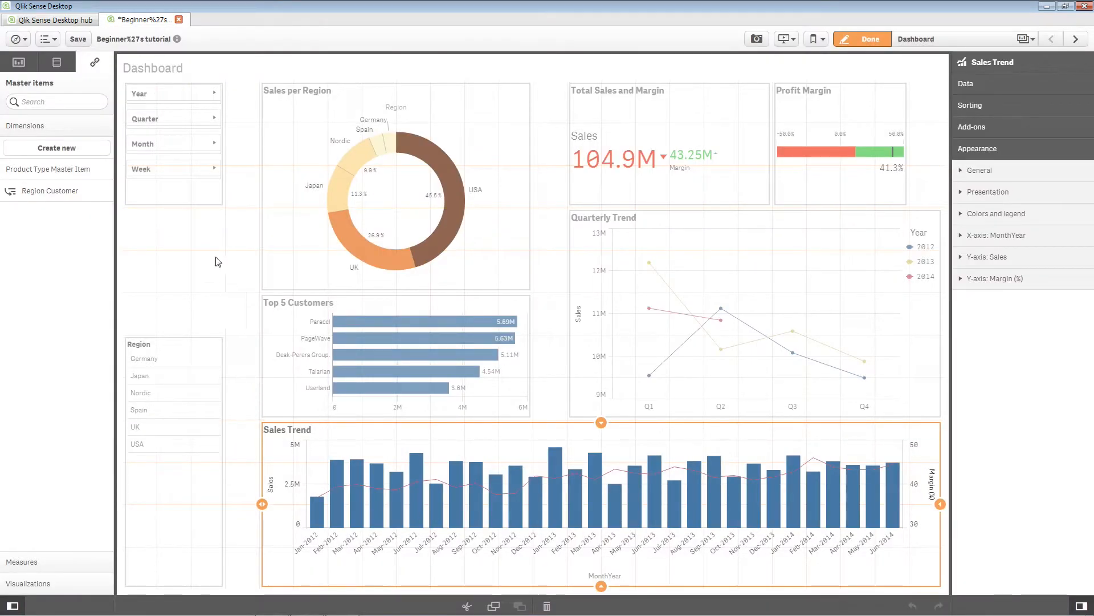
{"action": "mouse_move", "coordinate": [50, 190]}
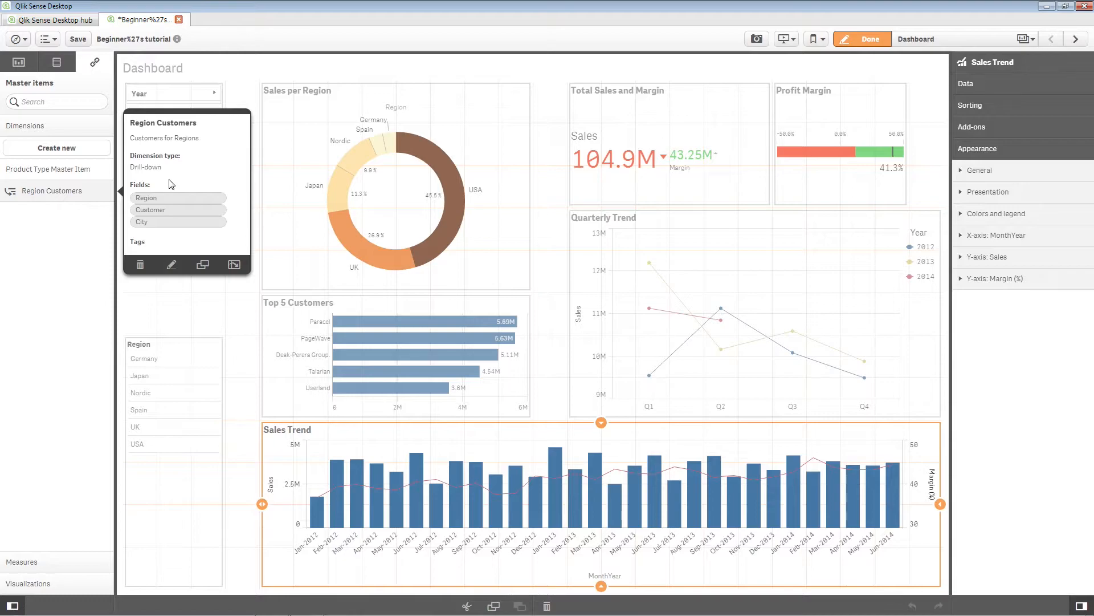
{"action": "mouse_move", "coordinate": [221, 180]}
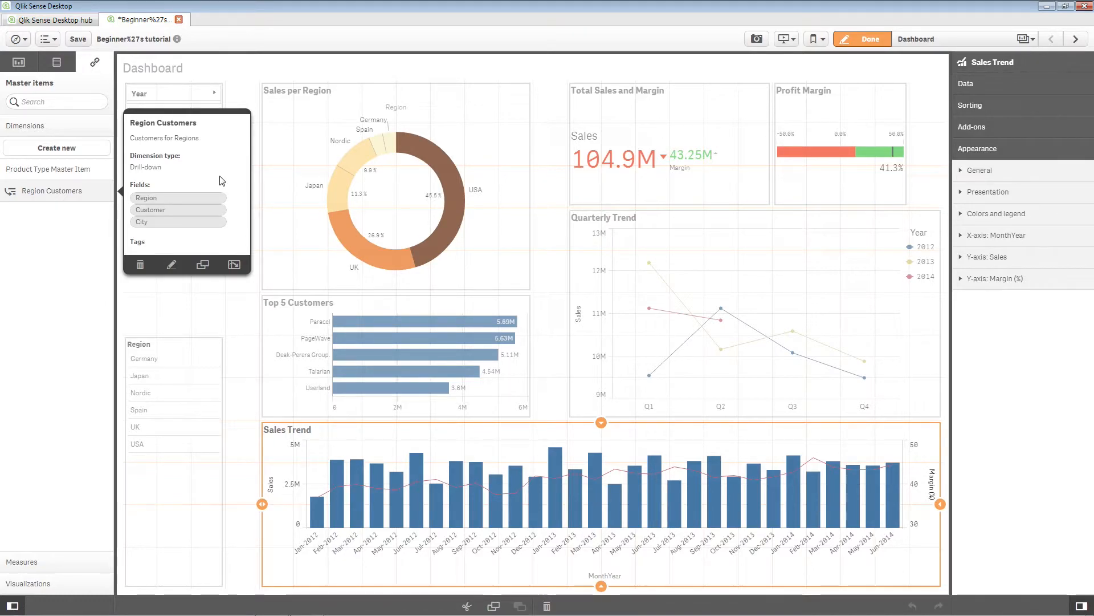
{"action": "mouse_move", "coordinate": [220, 212]}
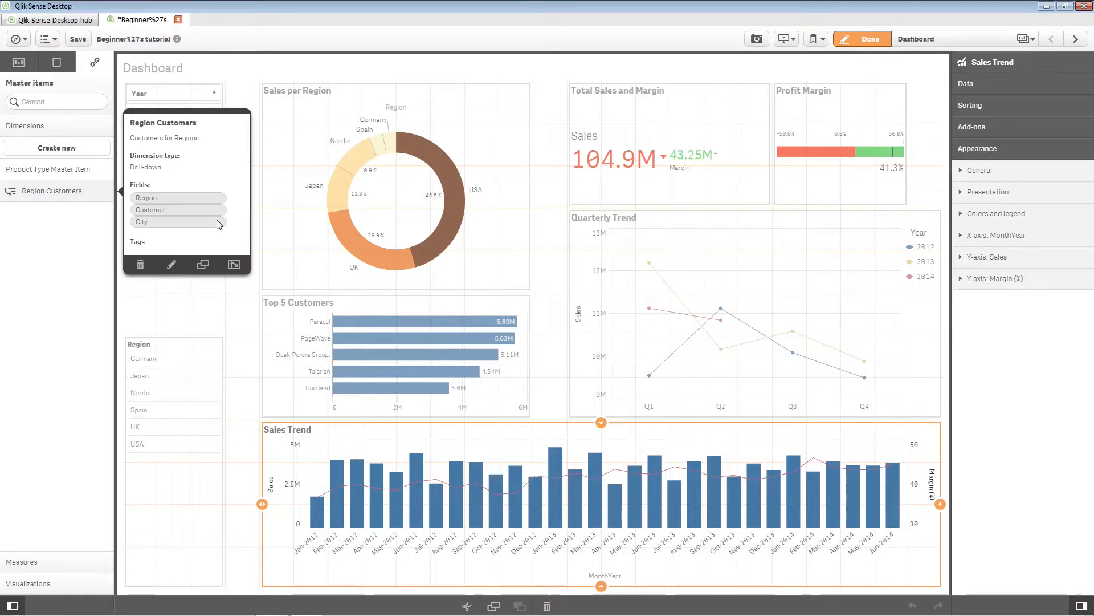
{"action": "mouse_move", "coordinate": [48, 560]}
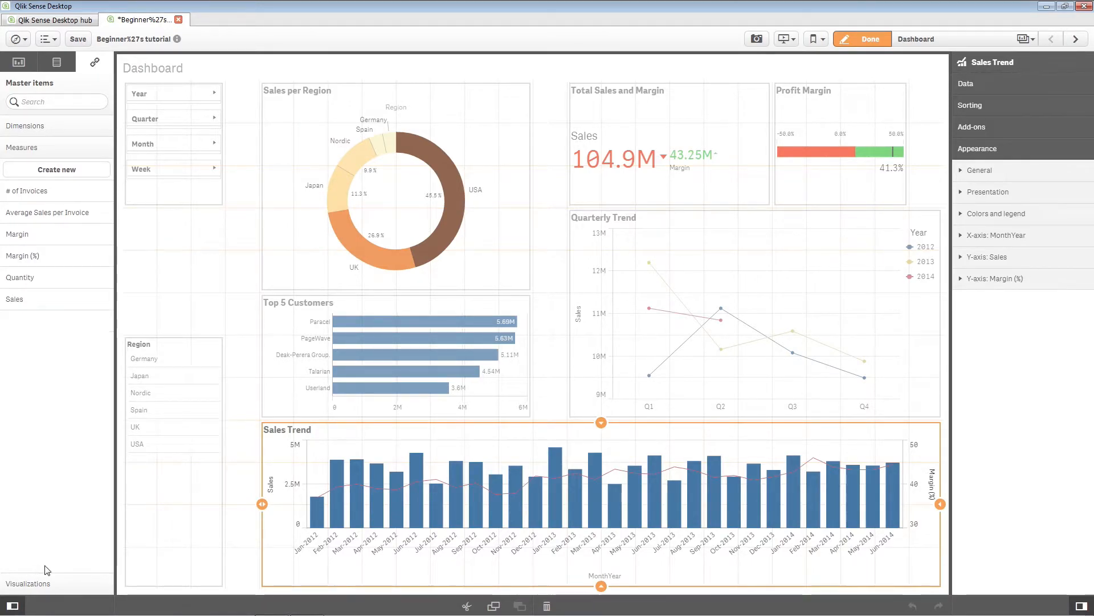
Step: Create master measure 'Year AVG' with the expression Avg(Year)
{"action": "left_click", "coordinate": [55, 168]}
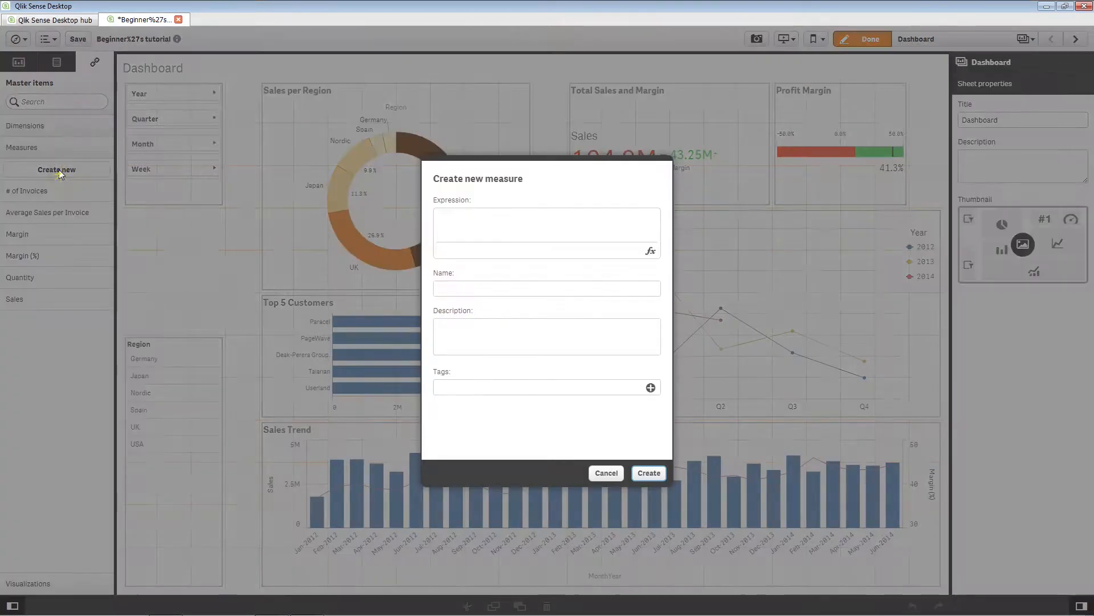
{"action": "left_click", "coordinate": [547, 232]}
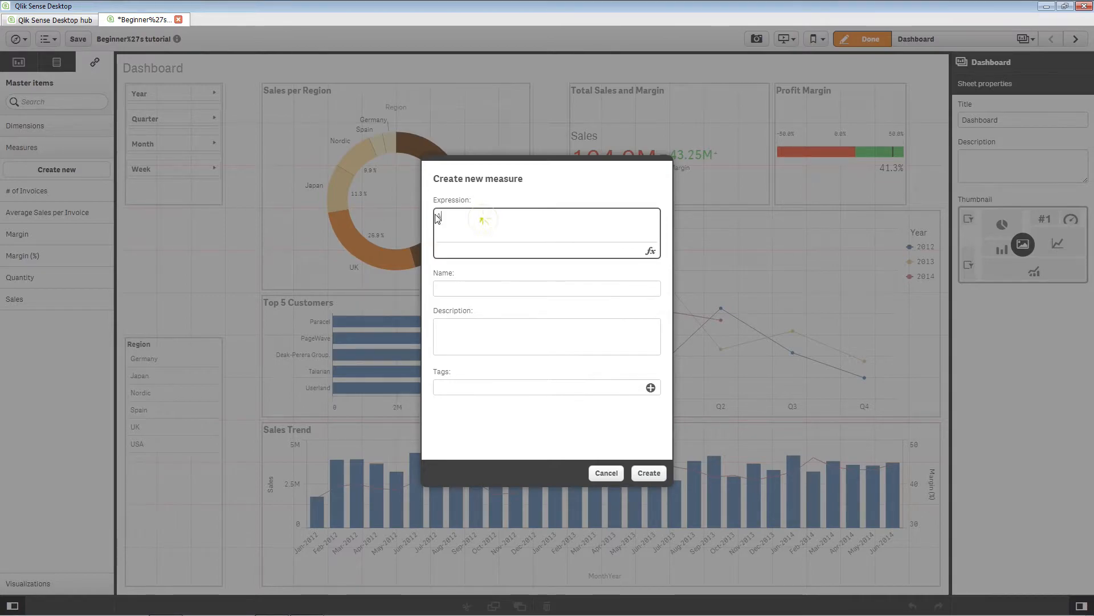
{"action": "type", "text": "Avg(Year"}
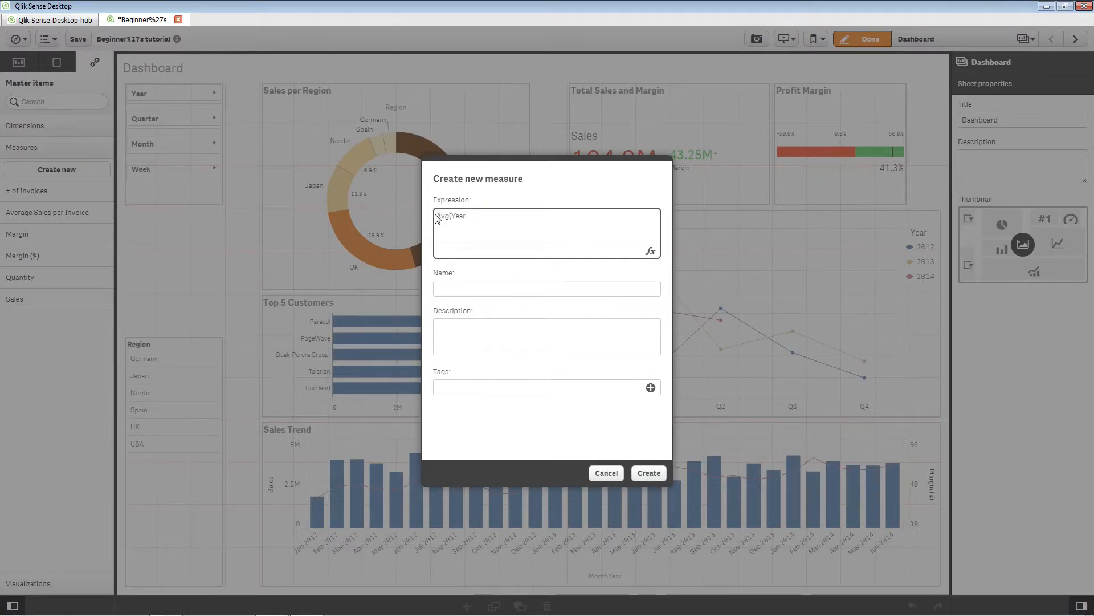
{"action": "type", "text": "Year AVG"}
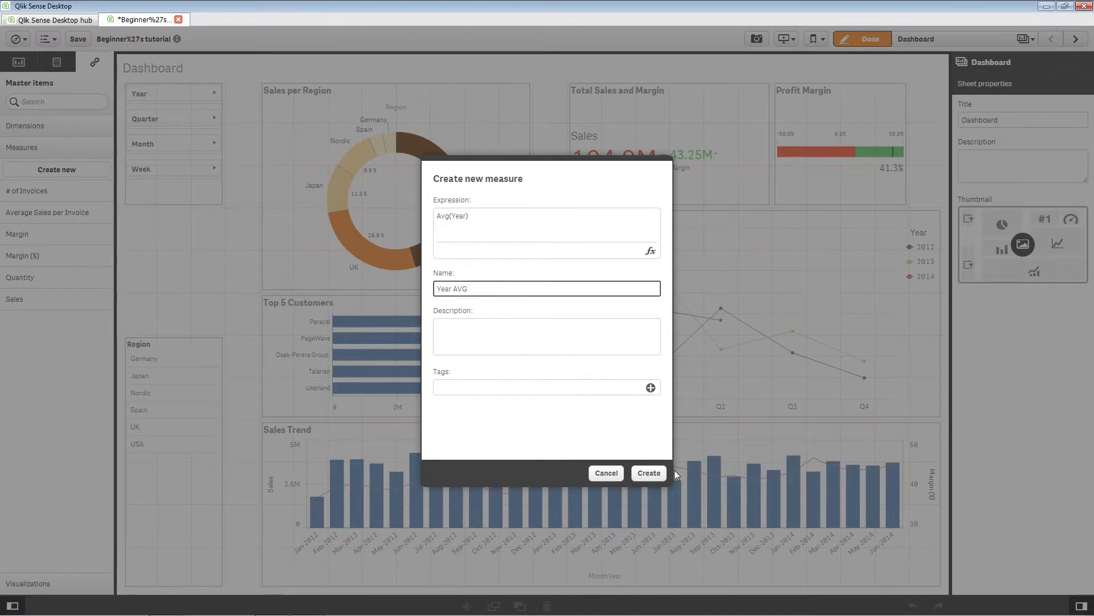
{"action": "left_click", "coordinate": [647, 472]}
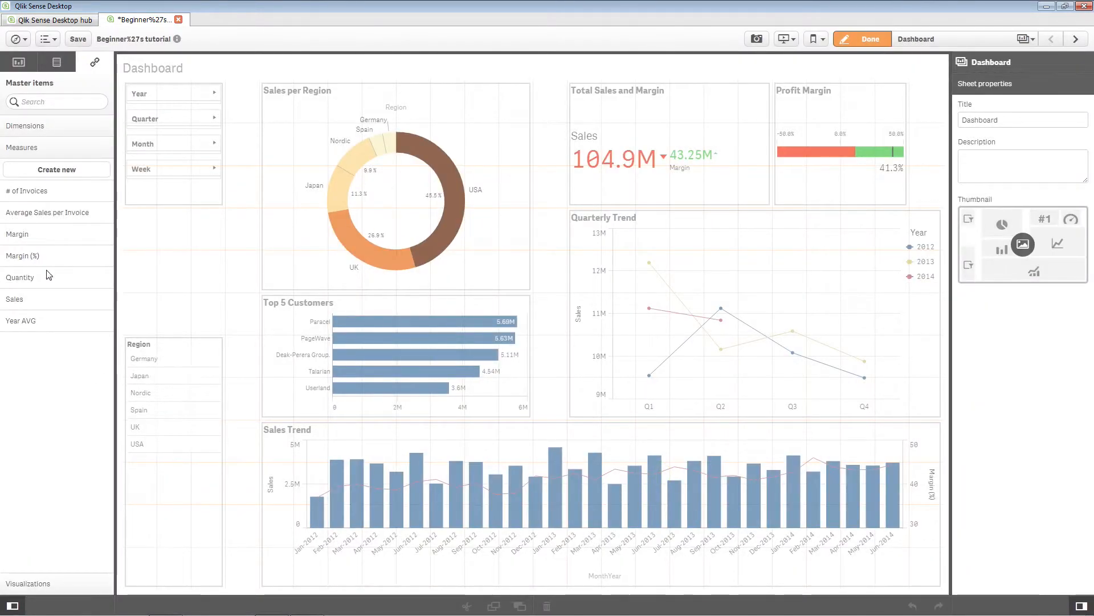
Step: Build and apply the measure expression Sum([Sales])/Count(Distinct [Customer])
{"action": "left_click", "coordinate": [56, 169]}
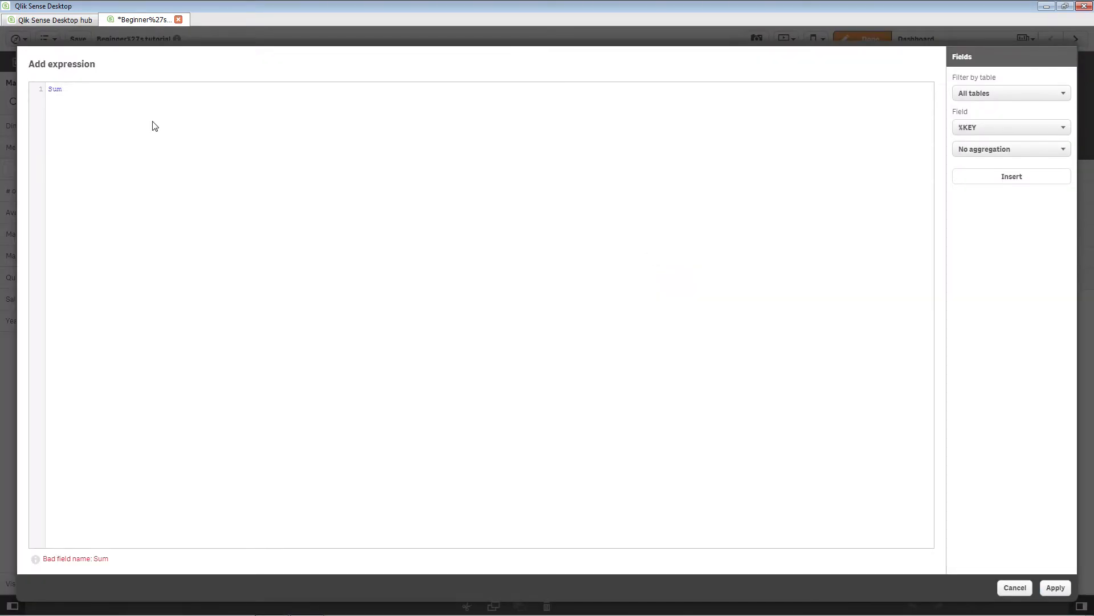
{"action": "type", "text": "(Sals"}
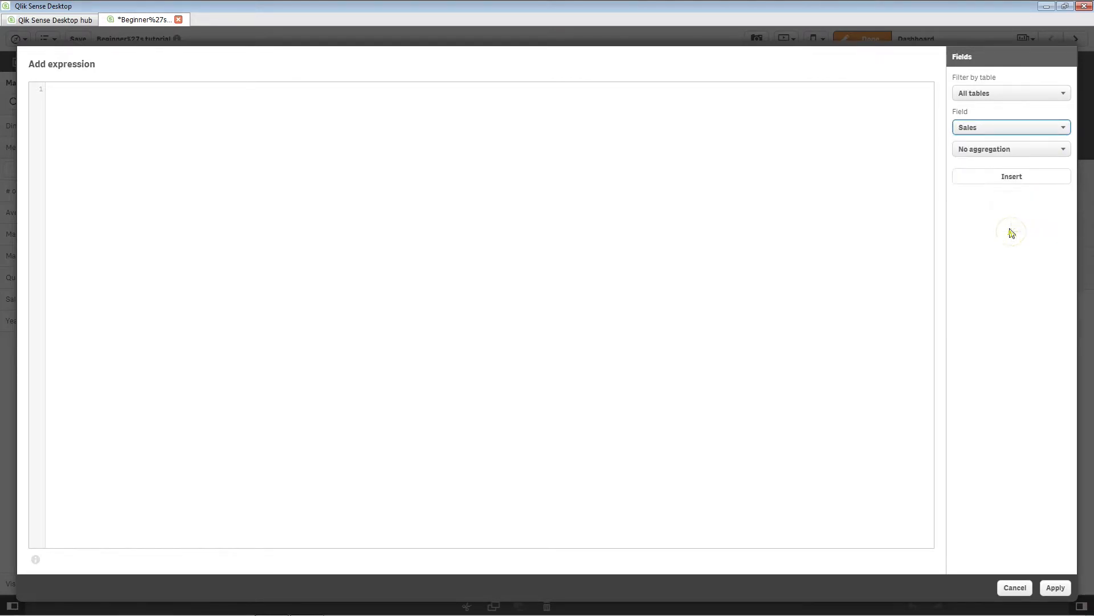
{"action": "left_click", "coordinate": [1010, 149]}
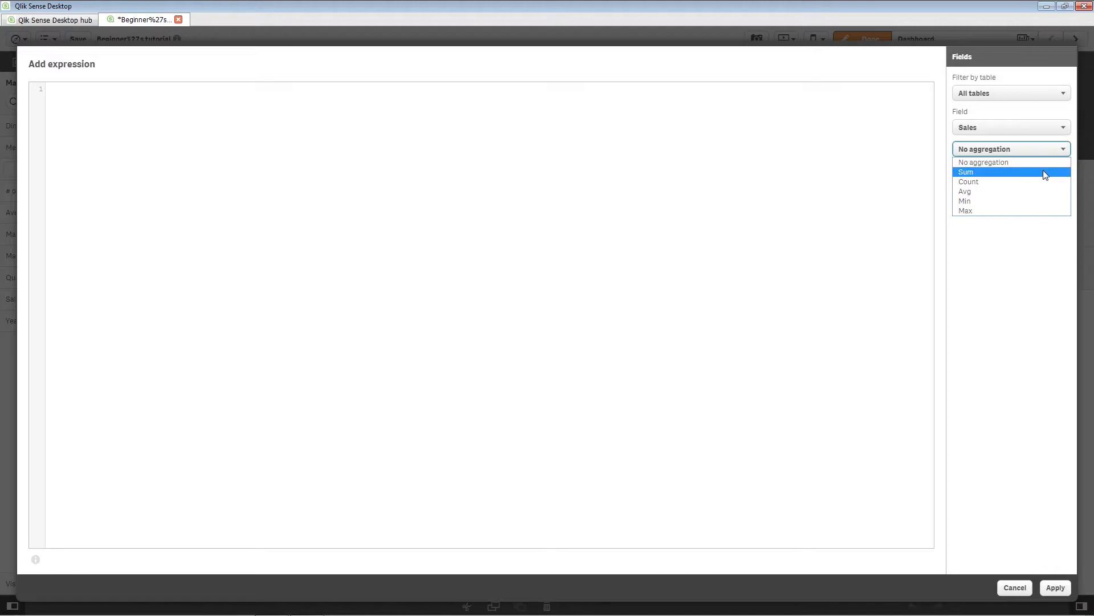
{"action": "left_click", "coordinate": [965, 171]}
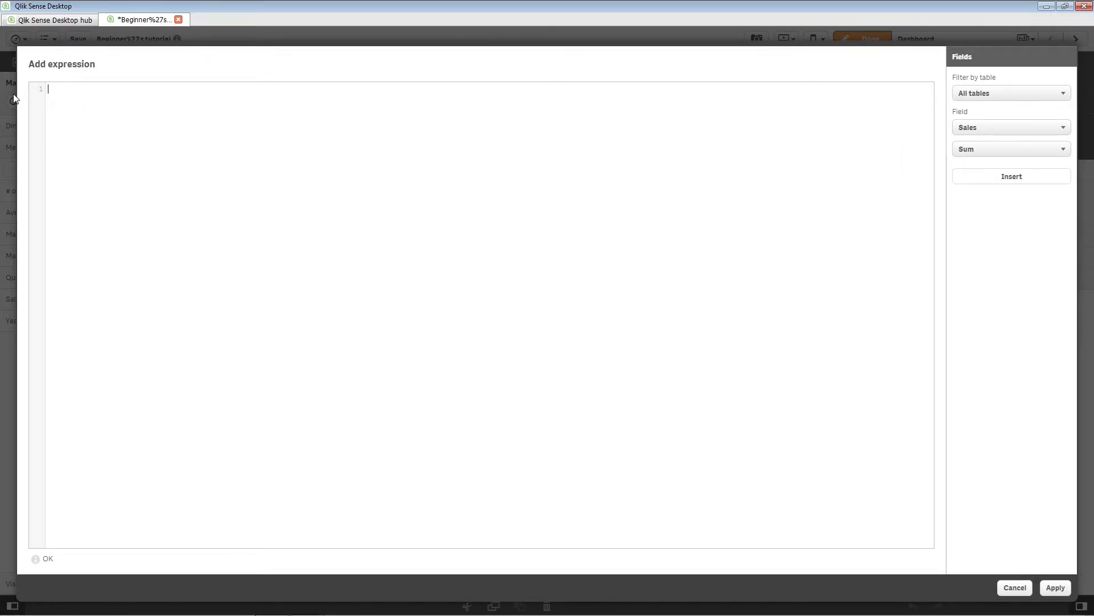
{"action": "type", "text": "Sum"}
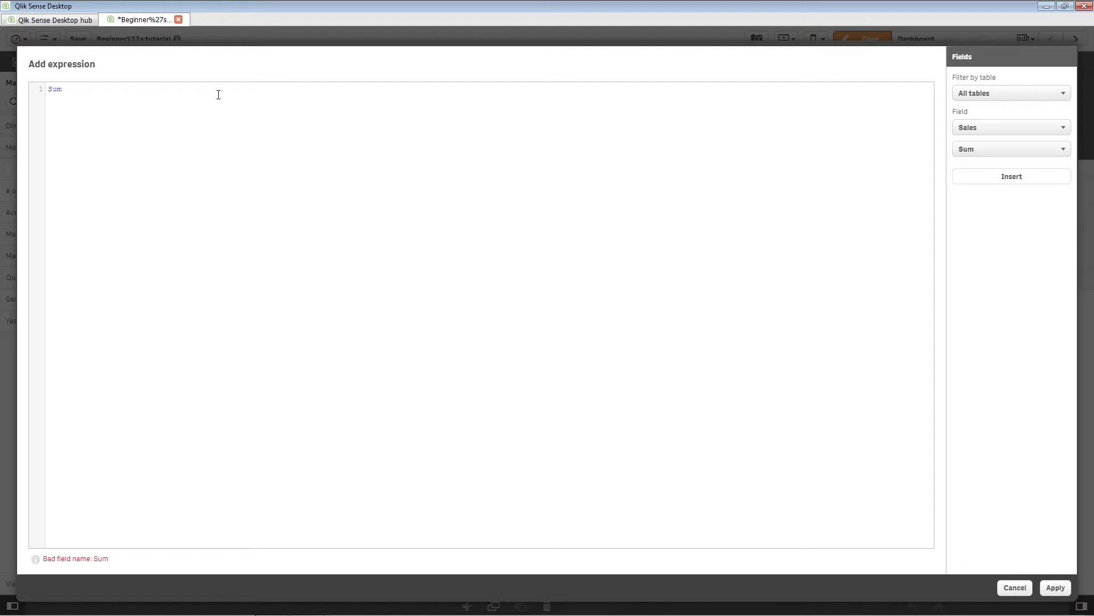
{"action": "type", "text": "({[Sales"}
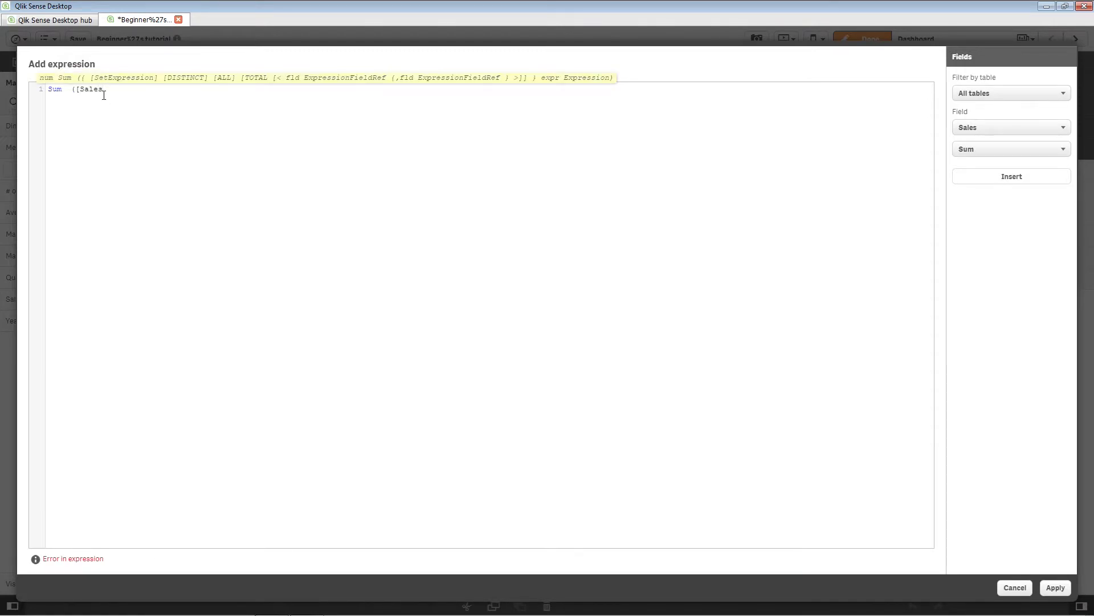
{"action": "type", "text": "]) /Count (D"}
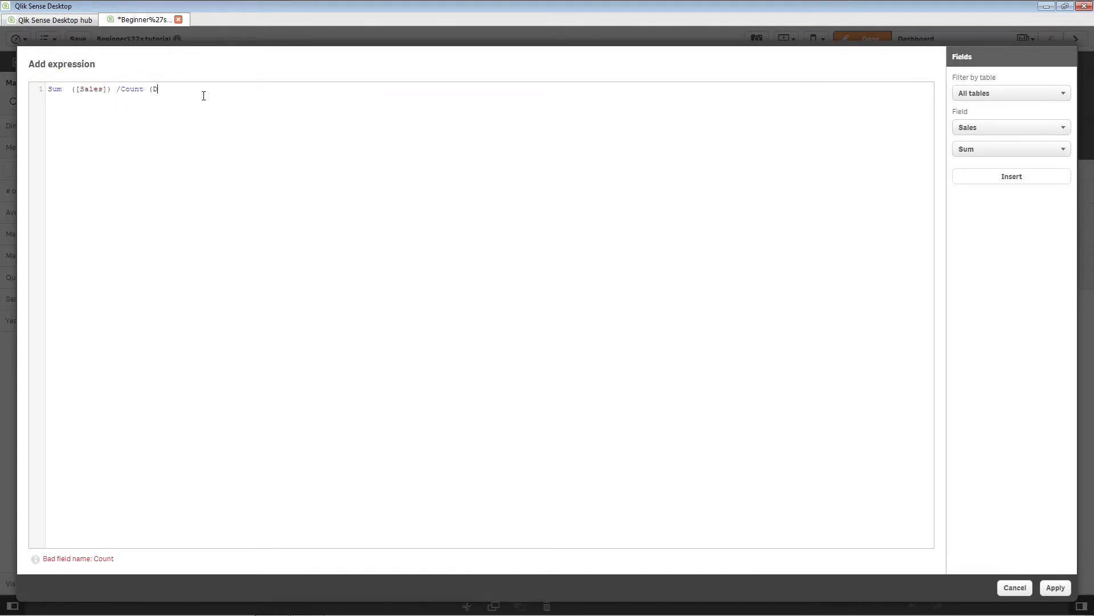
{"action": "type", "text": "istinct ["}
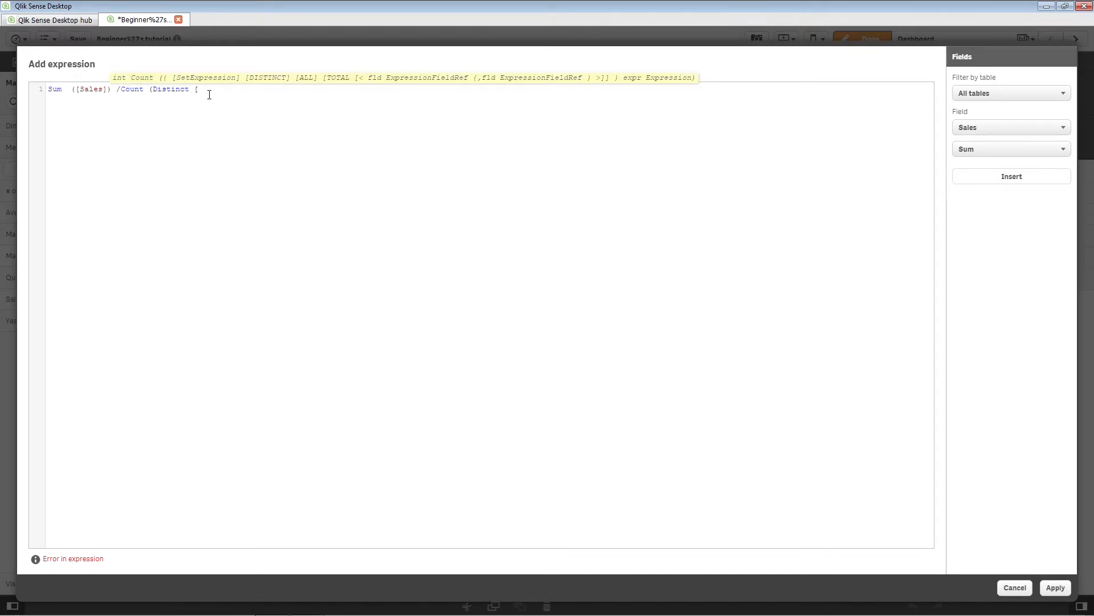
{"action": "type", "text": "Customer])"}
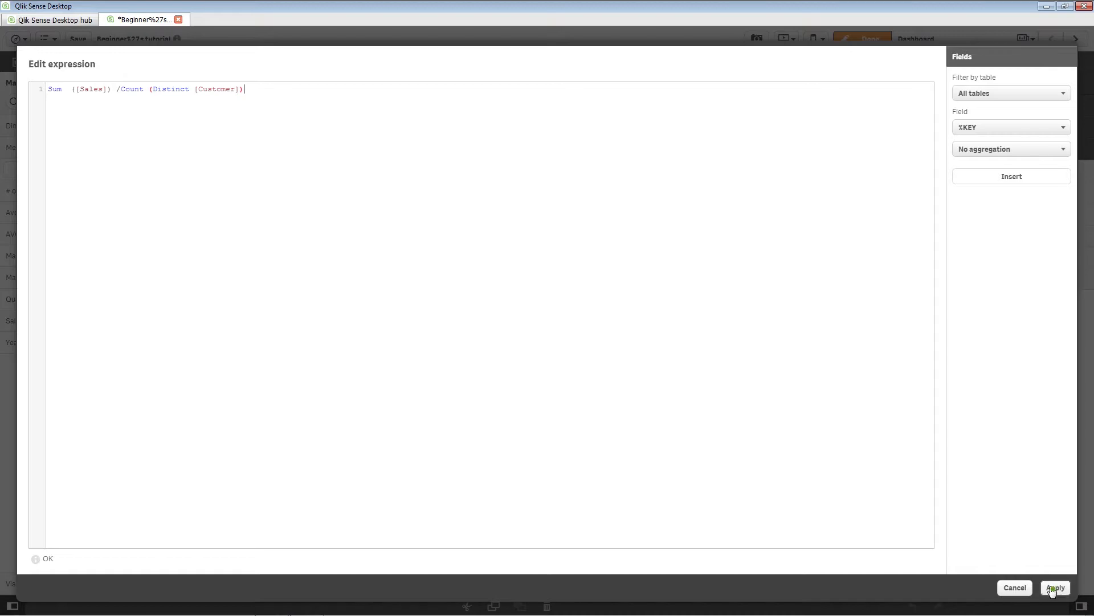
{"action": "left_click", "coordinate": [1055, 588]}
{"action": "type", "text": "AVG Sales per custome"}
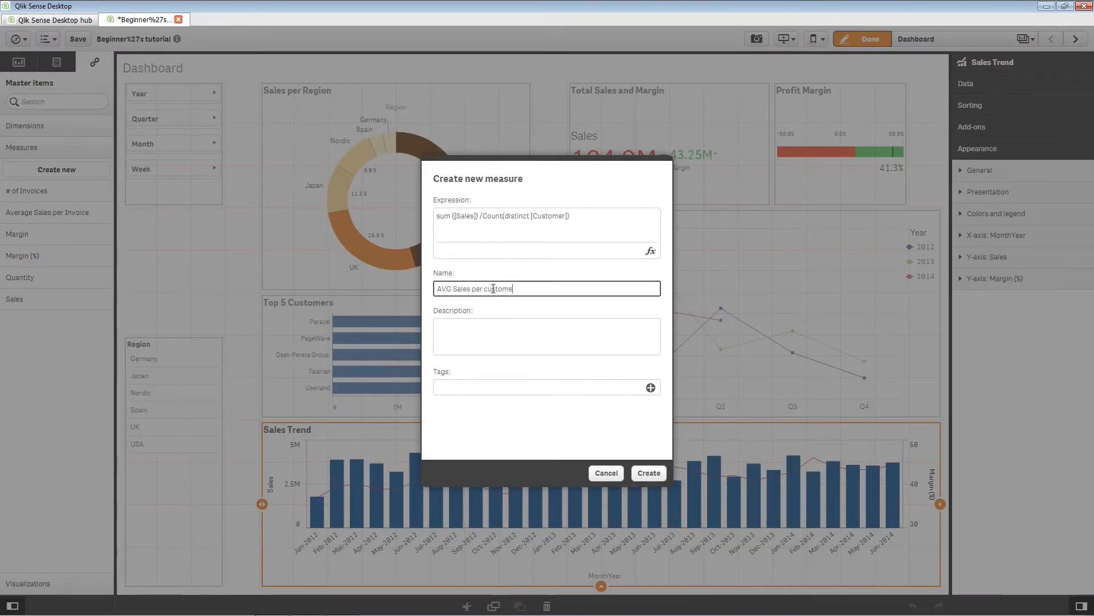
Step: Finish naming the measure 'AVG Sales per customer' and create it
{"action": "type", "text": "r"}
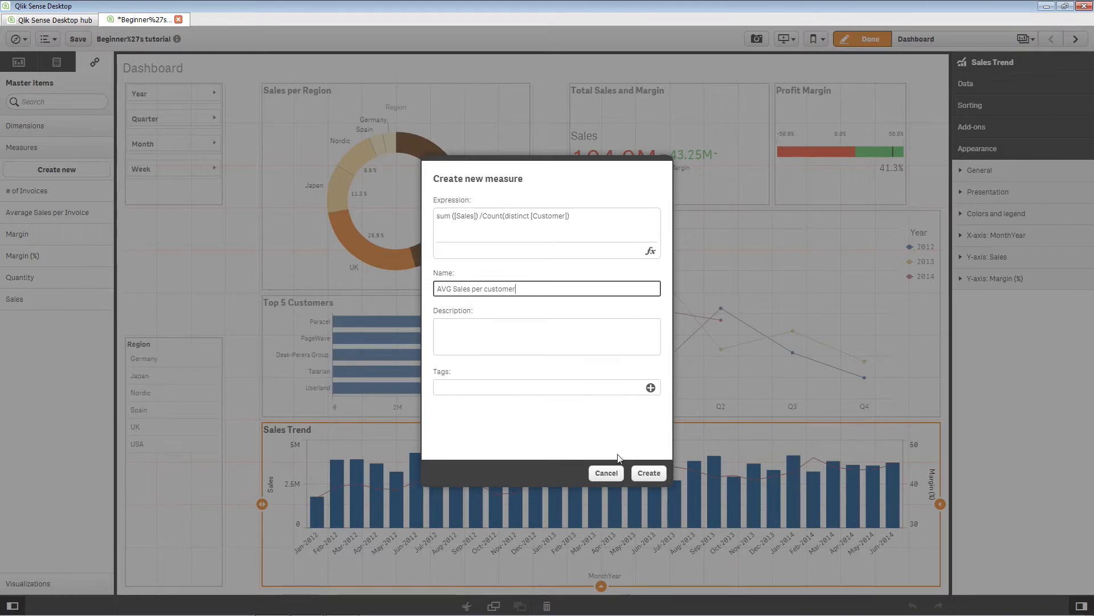
{"action": "left_click", "coordinate": [647, 472]}
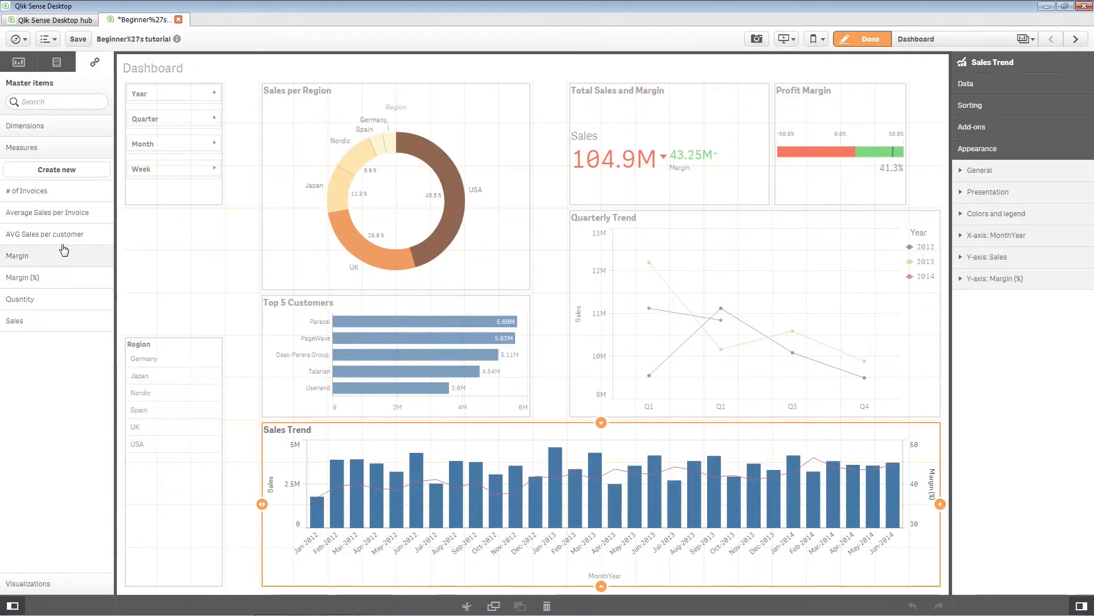
{"action": "mouse_move", "coordinate": [101, 241]}
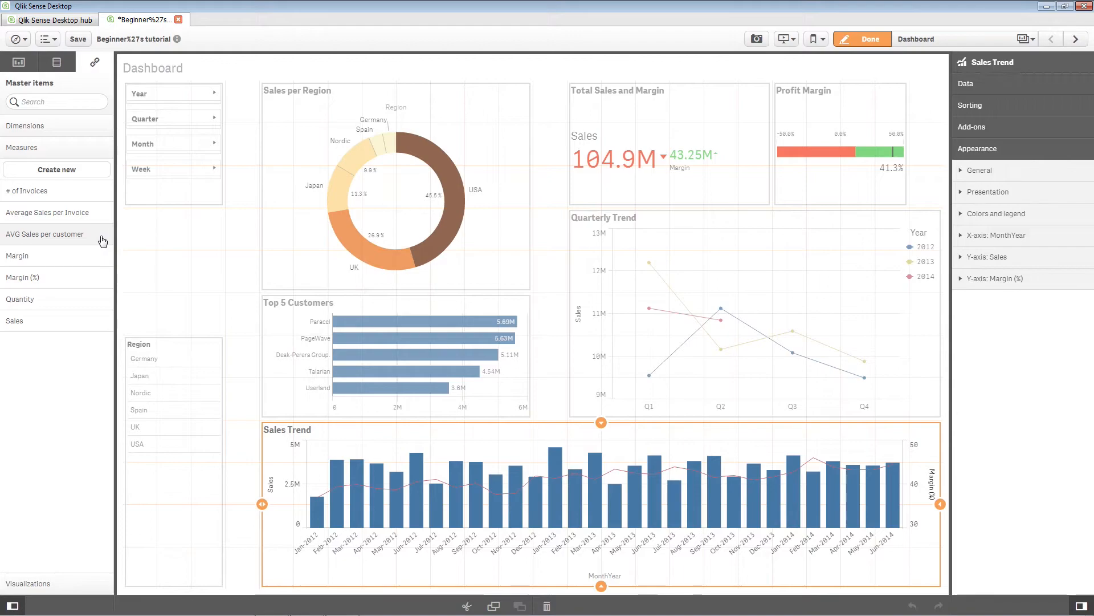
{"action": "mouse_move", "coordinate": [75, 239]}
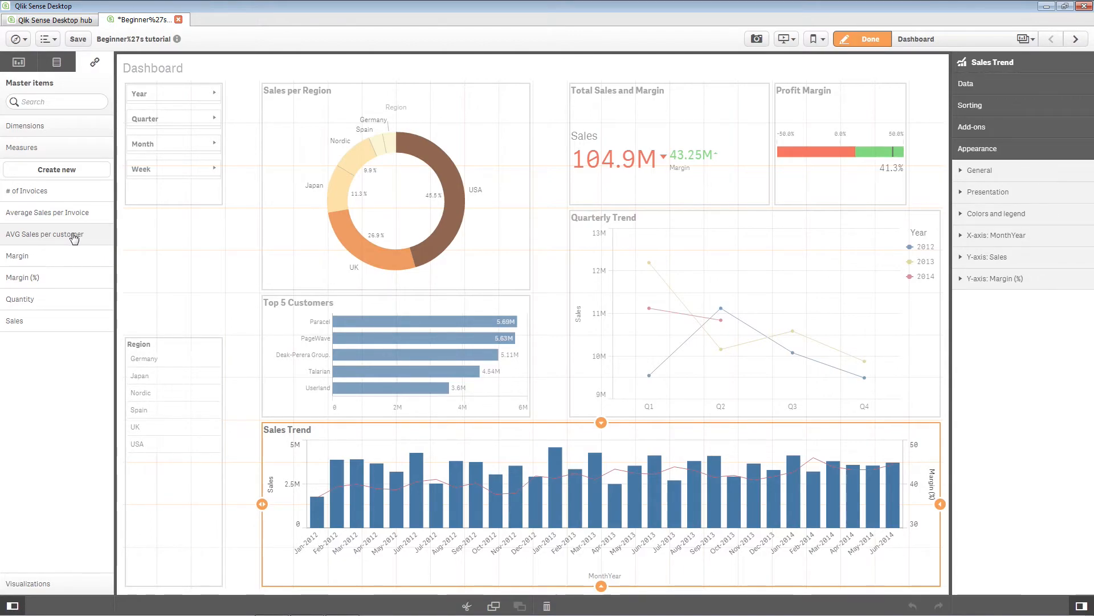
{"action": "mouse_move", "coordinate": [52, 587]}
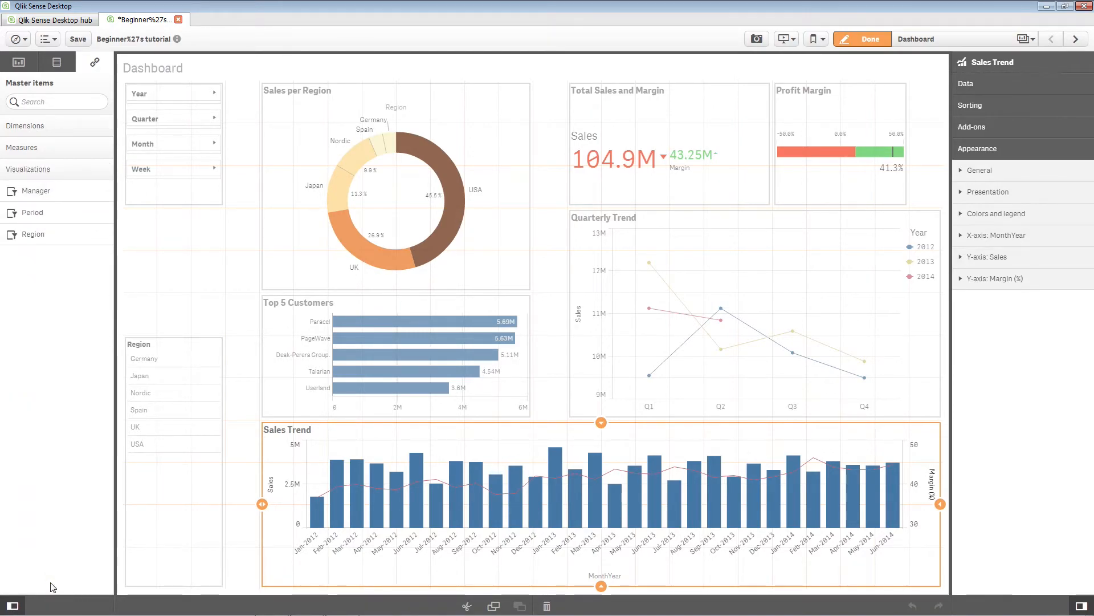
{"action": "mouse_move", "coordinate": [157, 265]}
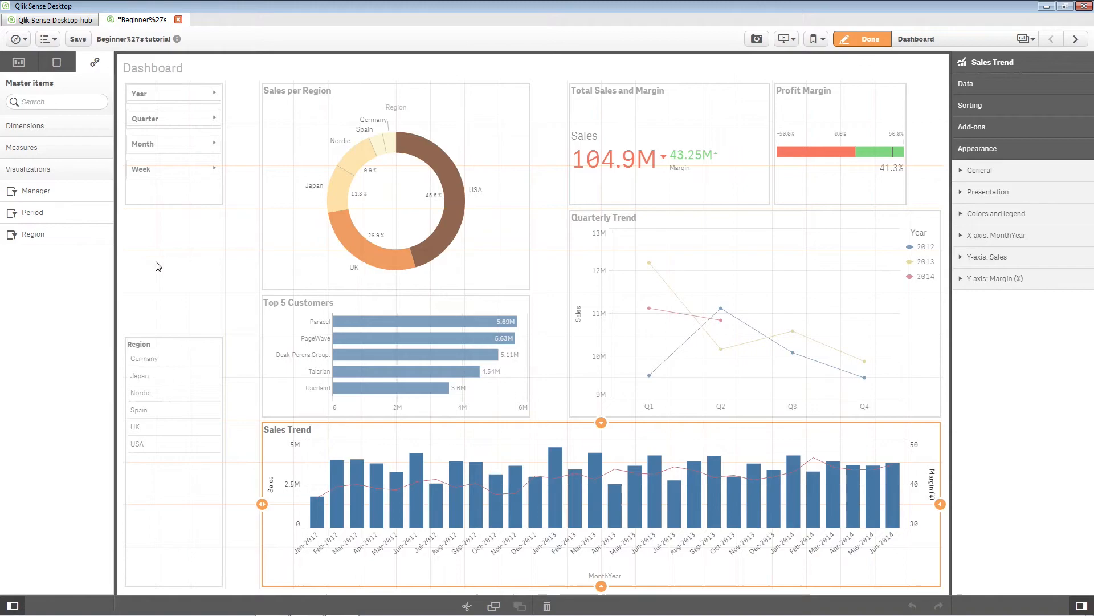
{"action": "mouse_move", "coordinate": [408, 219]}
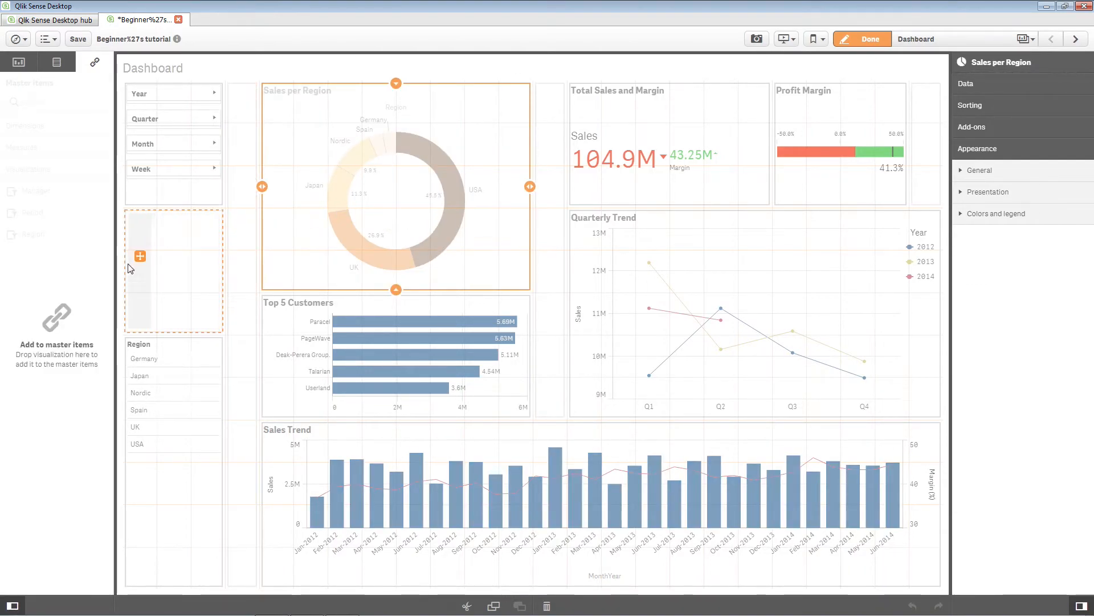
Step: Add the Sales per Region donut chart as a master visualization, keeping its name
{"action": "left_click", "coordinate": [140, 256]}
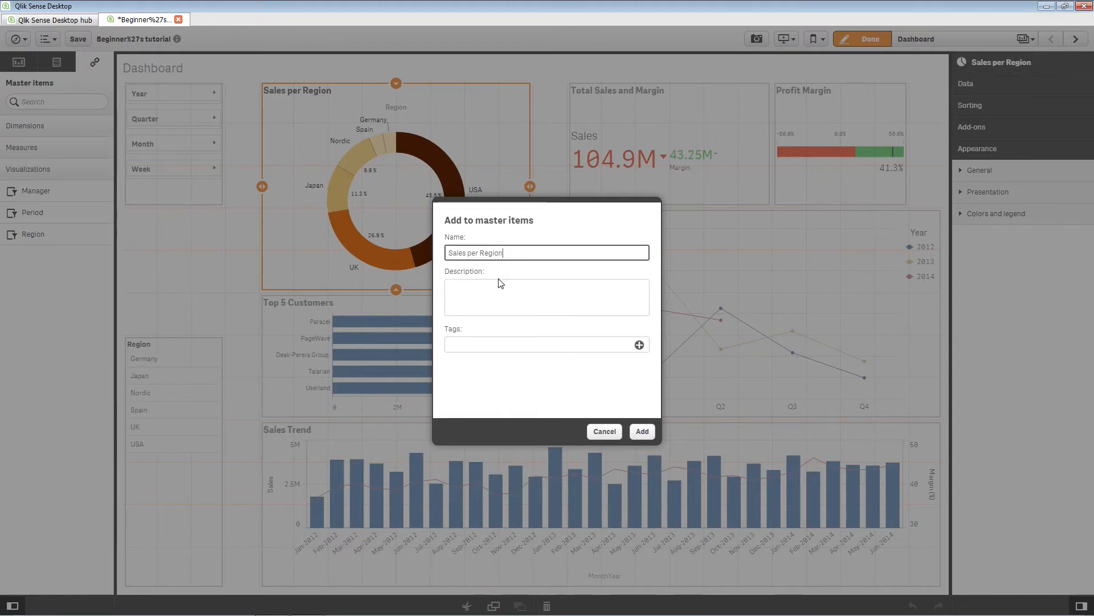
{"action": "left_click", "coordinate": [547, 296]}
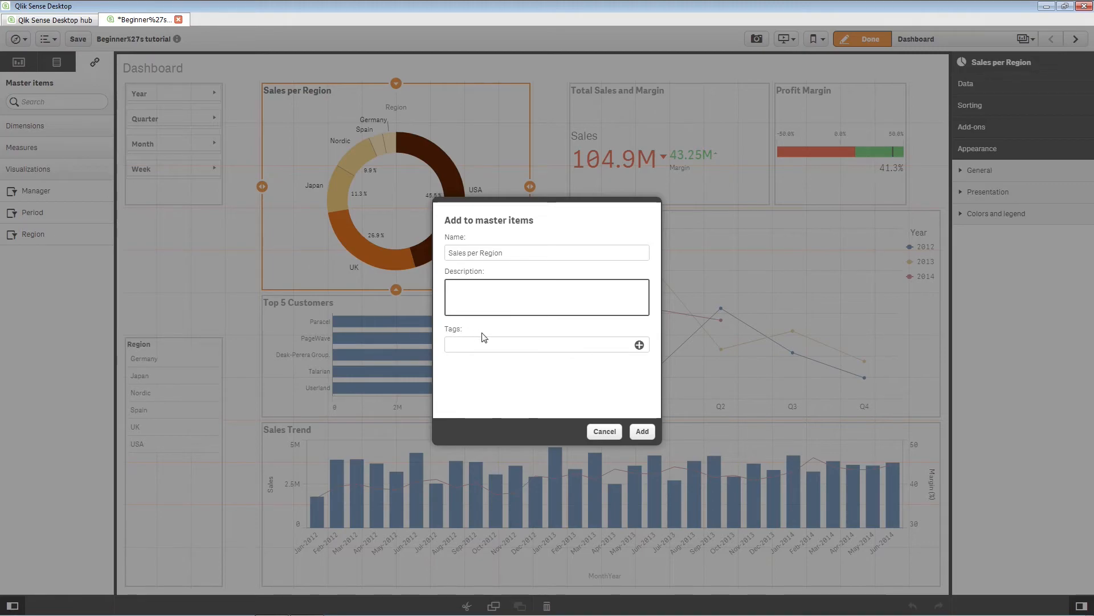
{"action": "left_click", "coordinate": [640, 431]}
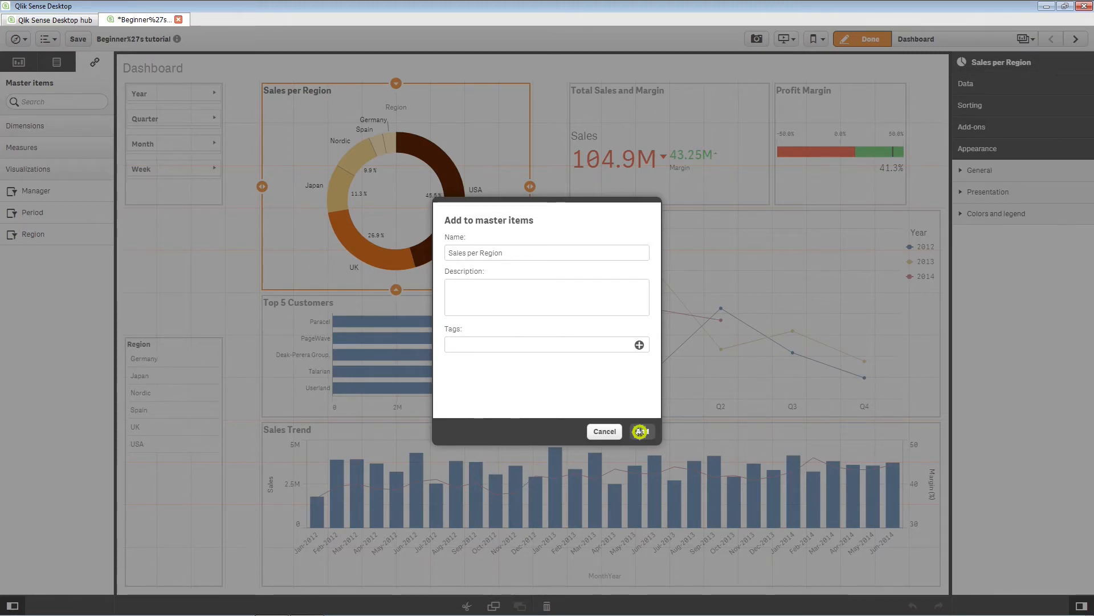
{"action": "left_click", "coordinate": [640, 430]}
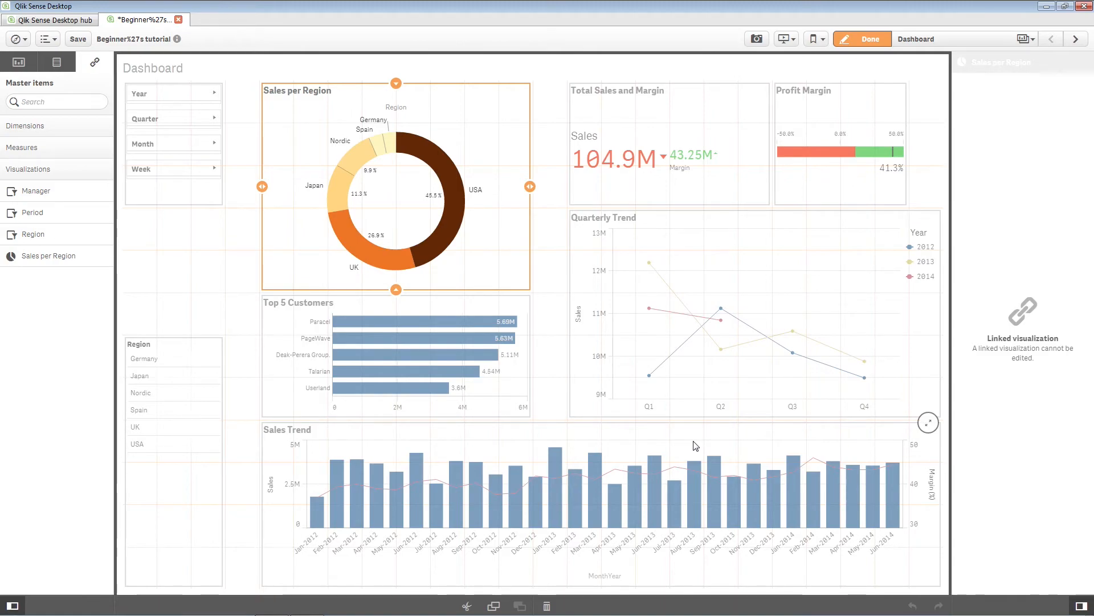
{"action": "left_click", "coordinate": [726, 315]}
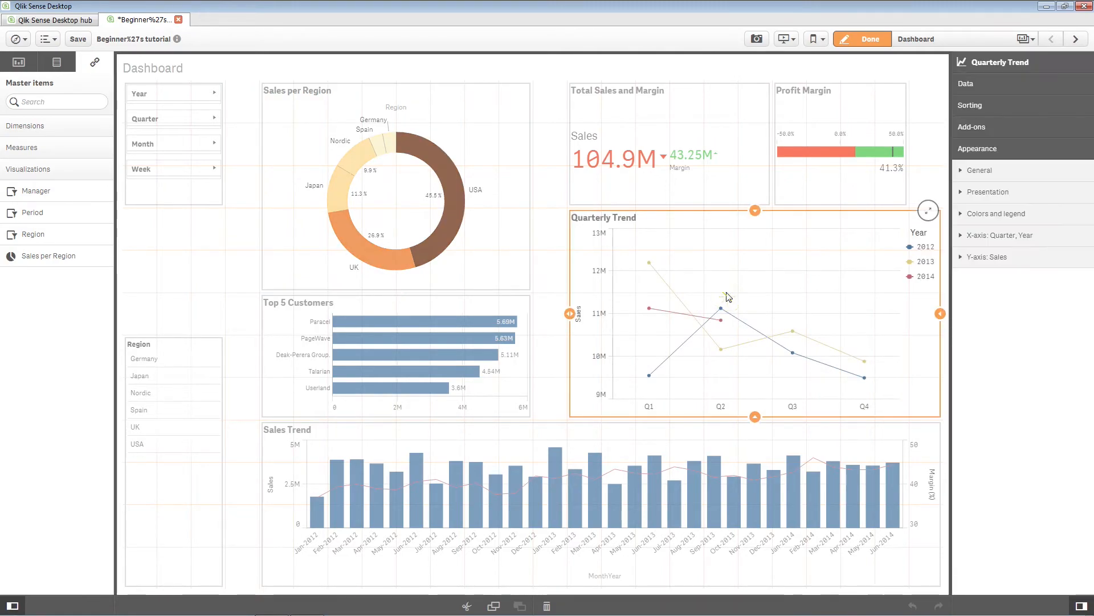
{"action": "mouse_move", "coordinate": [699, 333]}
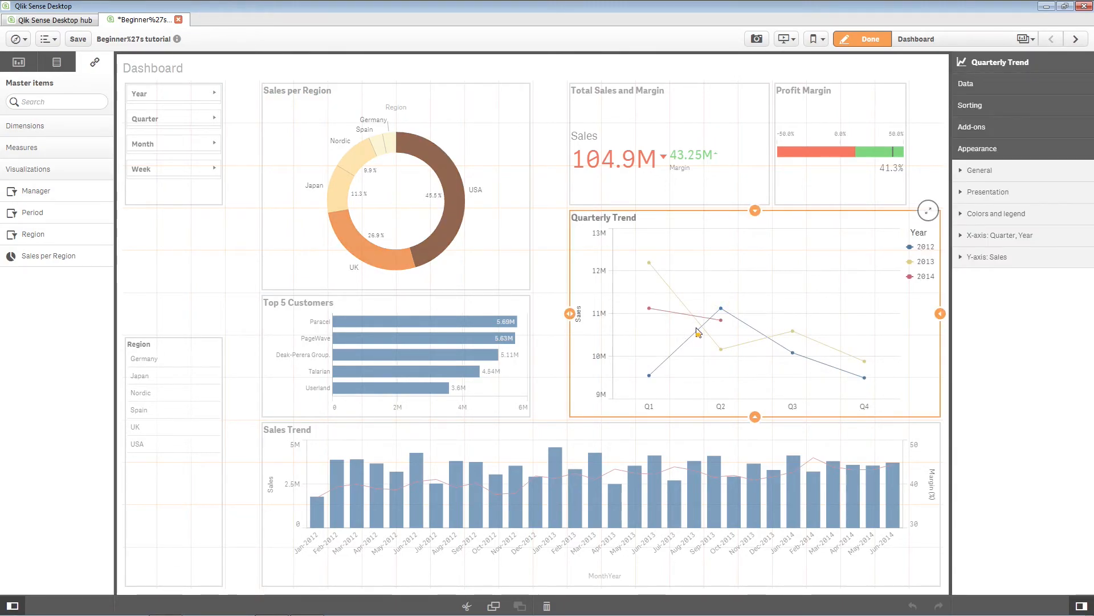
Step: Add the Quarterly Trend line chart to master items and finish editing
{"action": "right_click", "coordinate": [696, 333]}
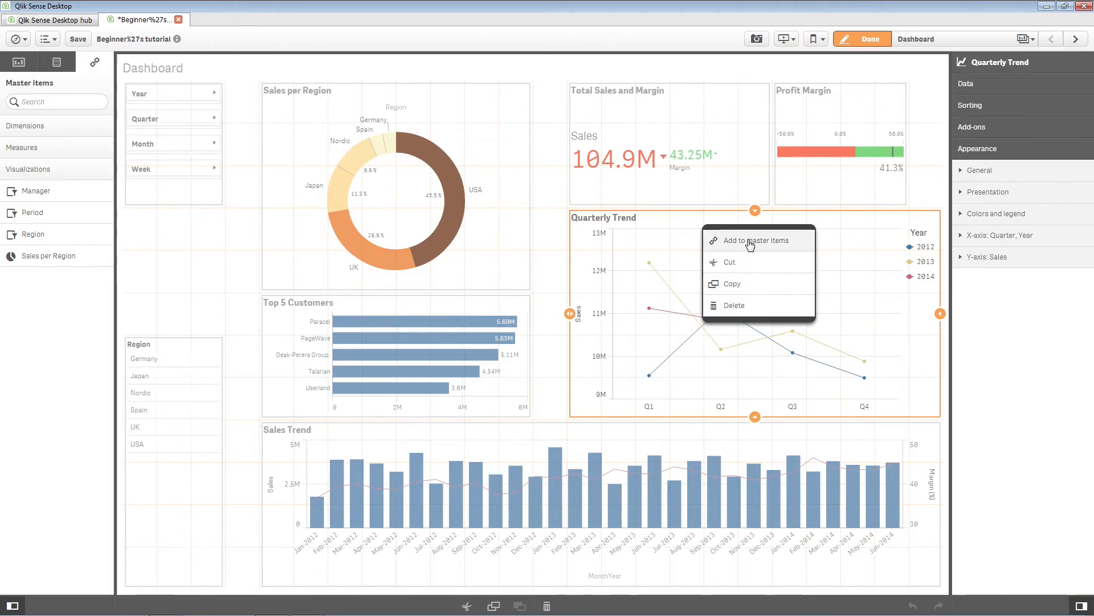
{"action": "left_click", "coordinate": [753, 240]}
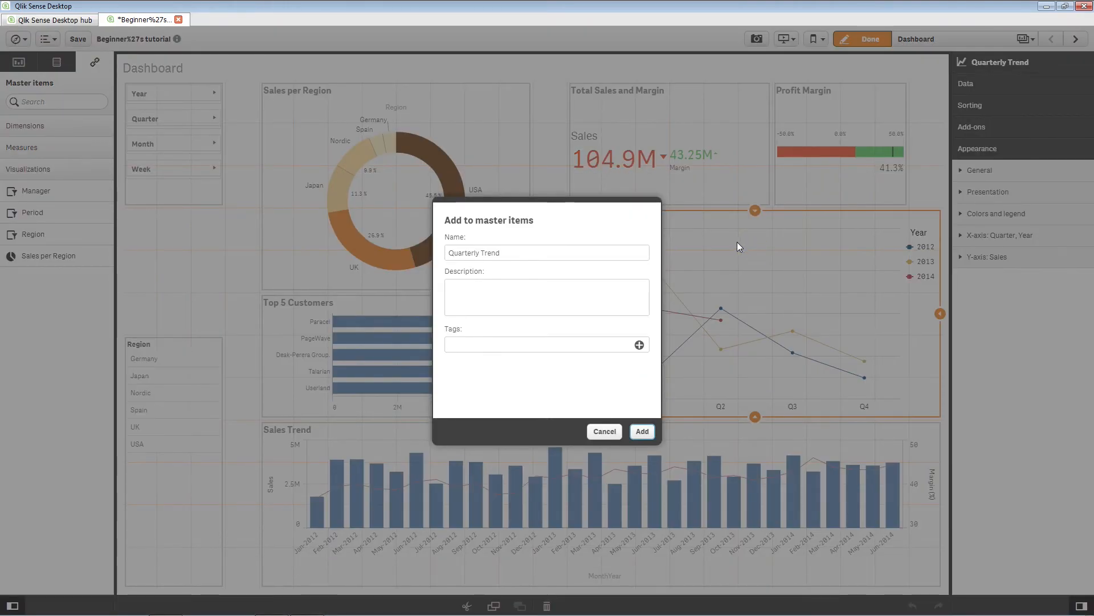
{"action": "left_click", "coordinate": [640, 431]}
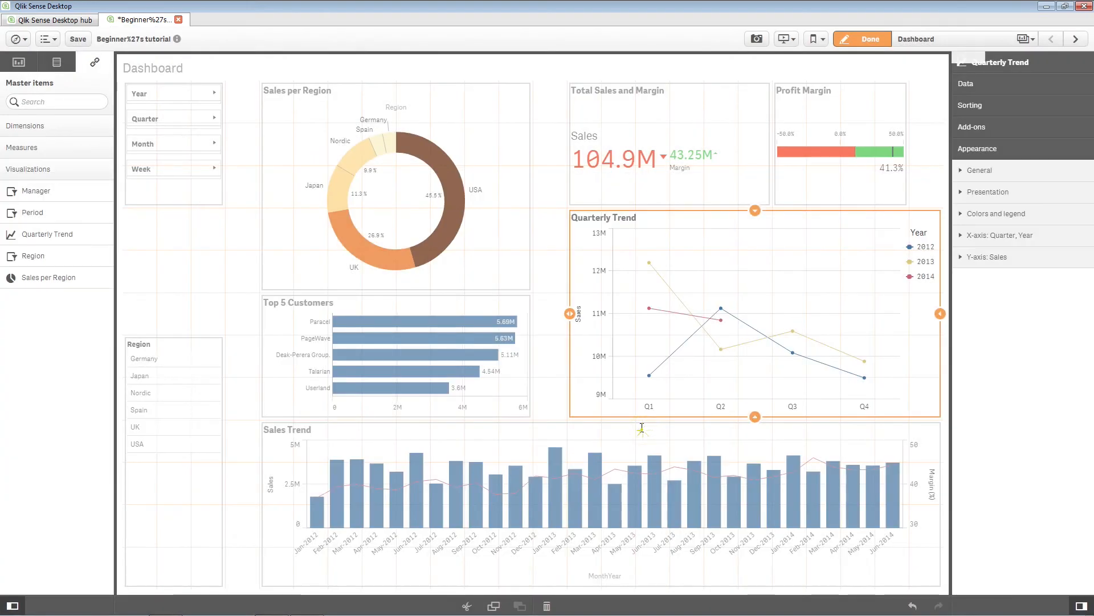
{"action": "left_click", "coordinate": [47, 234]}
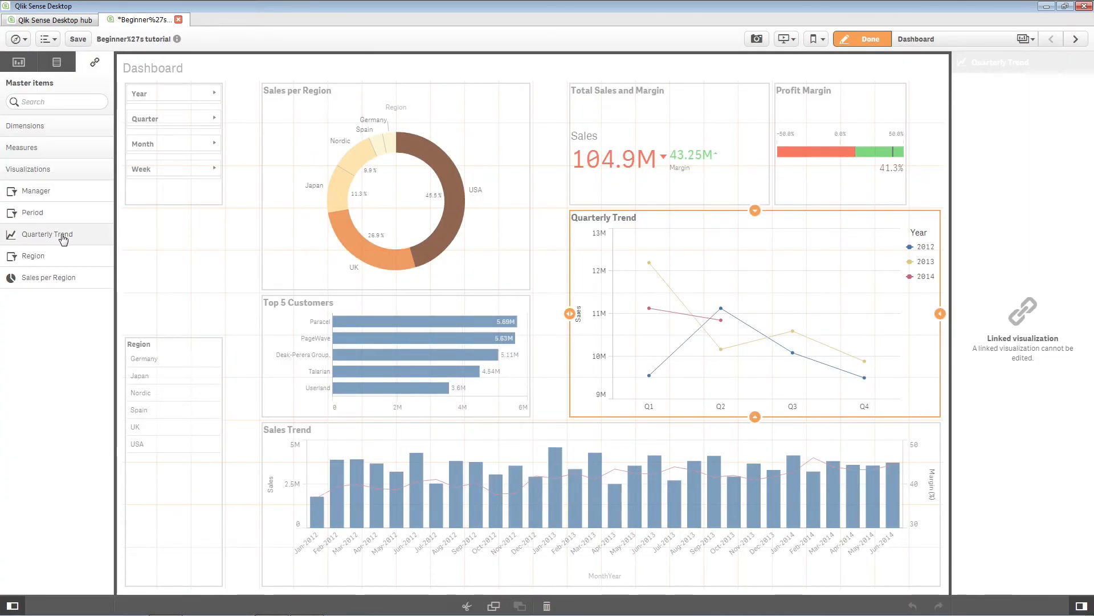
{"action": "mouse_move", "coordinate": [47, 237]}
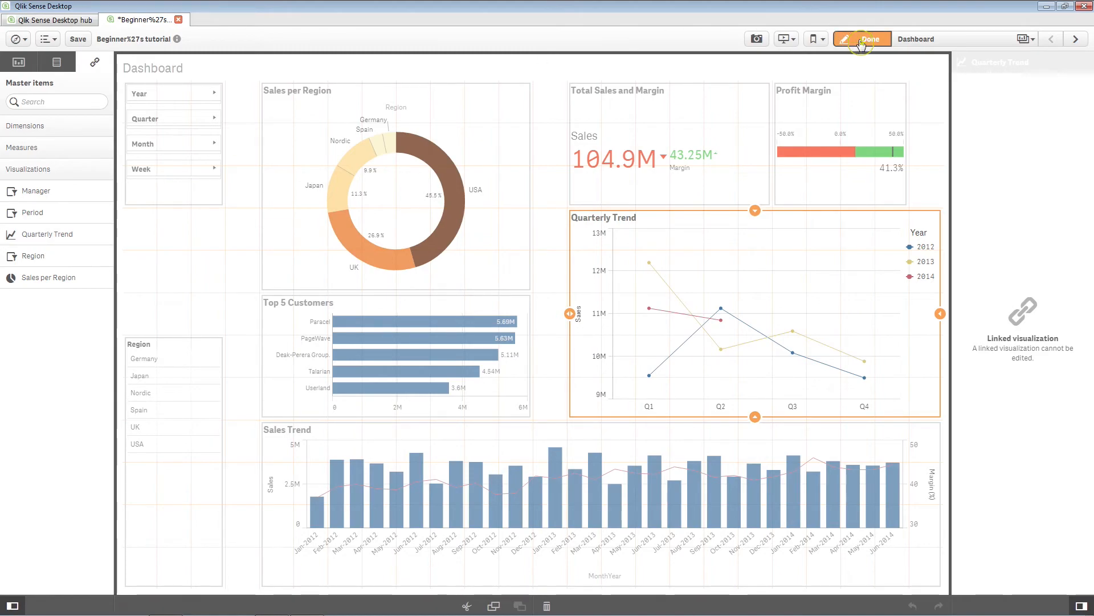
{"action": "left_click", "coordinate": [871, 38]}
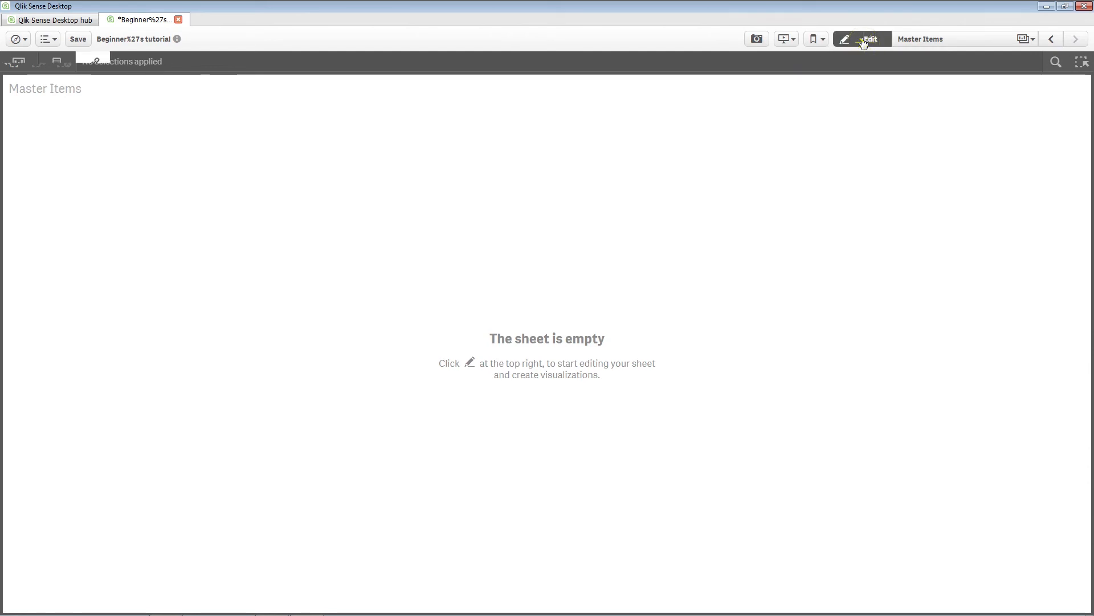
Step: Switch the empty Master Items sheet into edit mode
{"action": "left_click", "coordinate": [862, 38]}
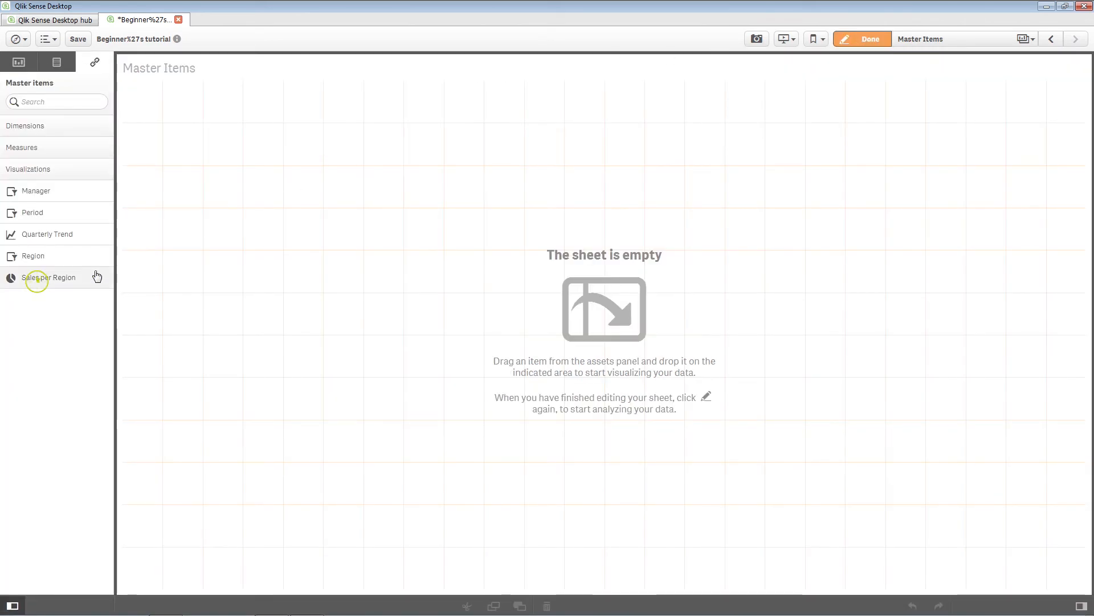